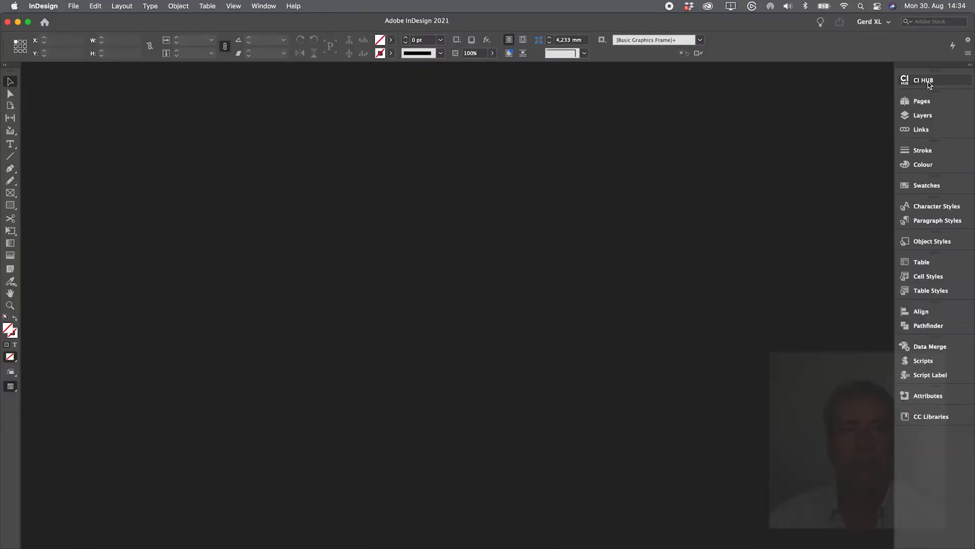
# - Switch the CI HUB connection from Pimcore to the myview bike product source
pyautogui.click(923, 79)
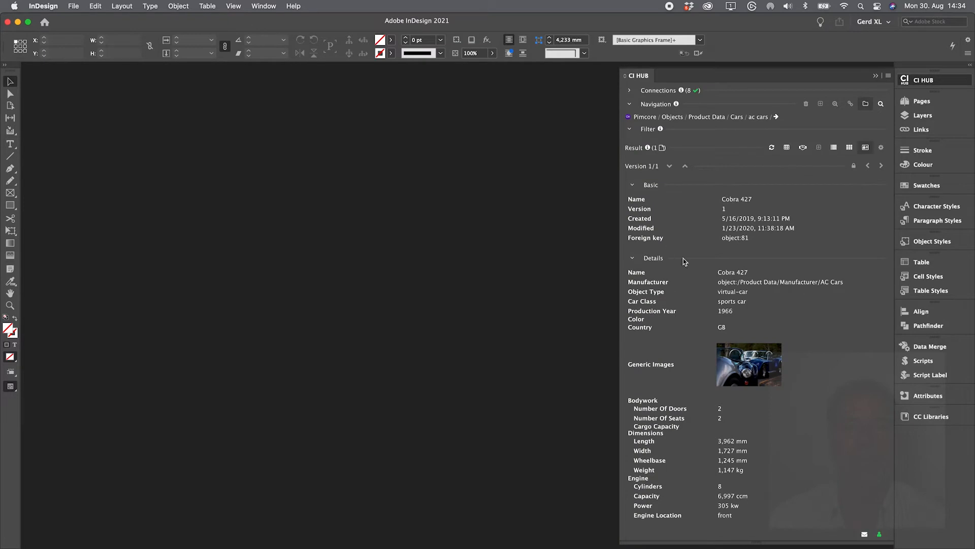
pyautogui.click(645, 117)
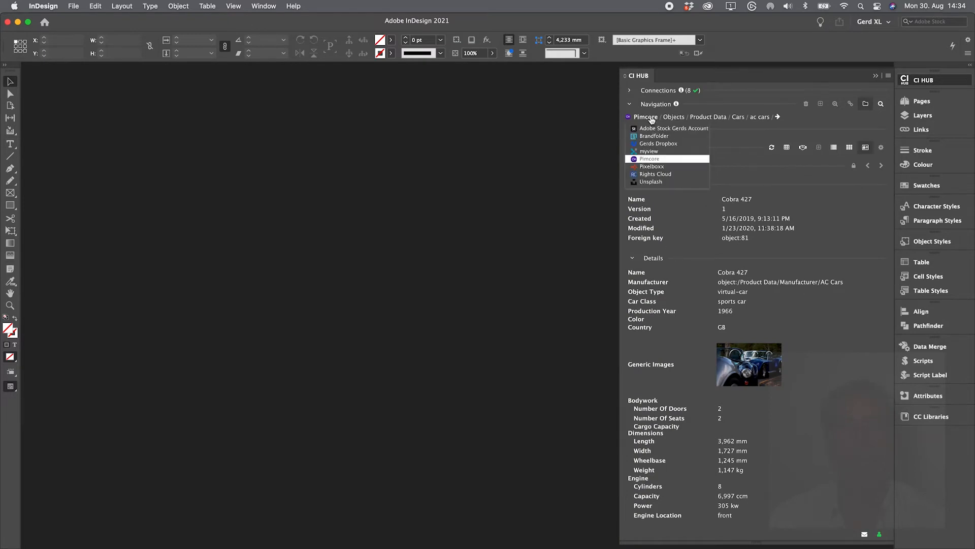
pyautogui.click(649, 150)
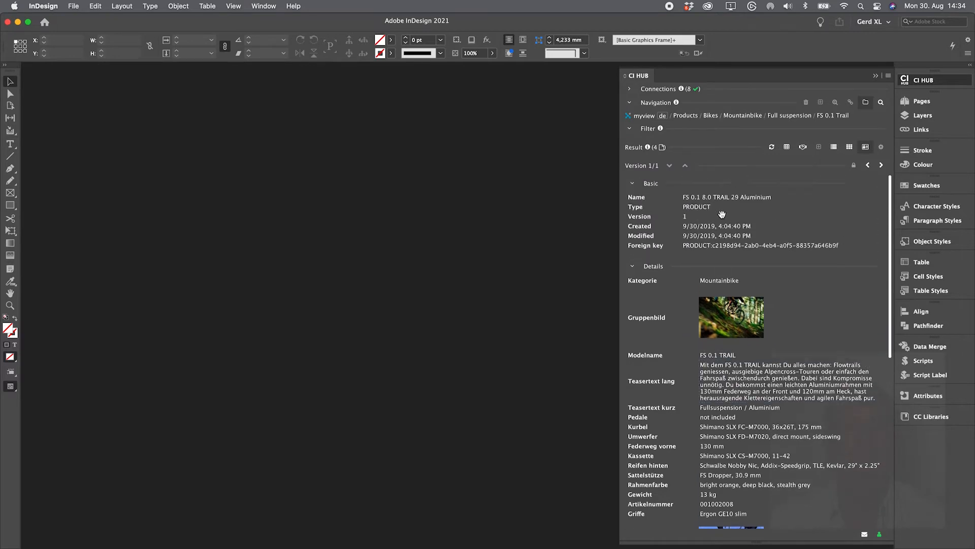
# - Toggle the myview content language to English and back to German
pyautogui.click(661, 116)
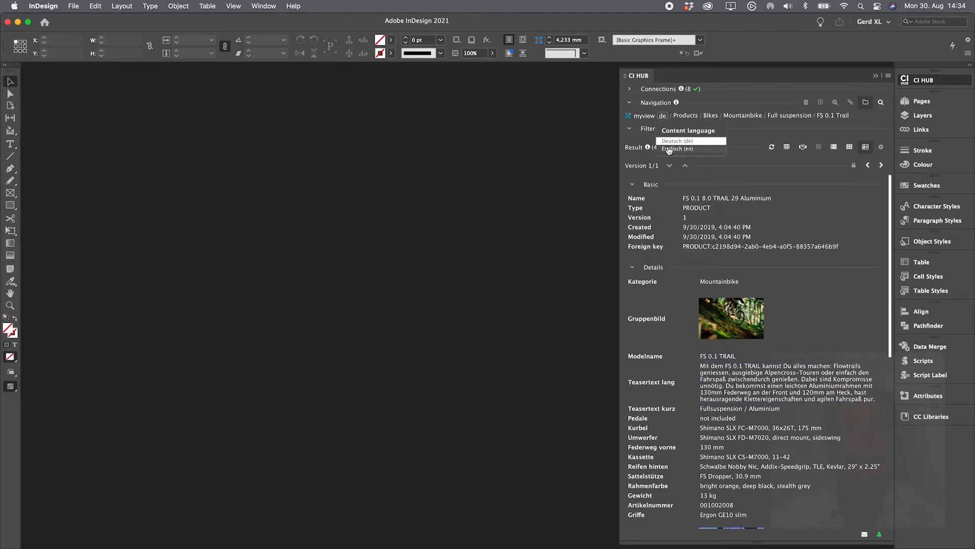
pyautogui.click(676, 149)
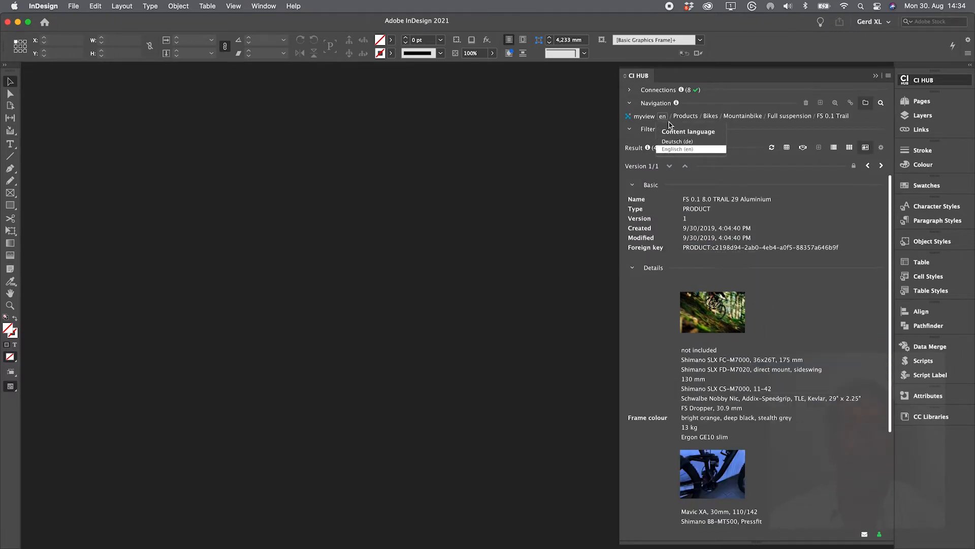
pyautogui.click(676, 141)
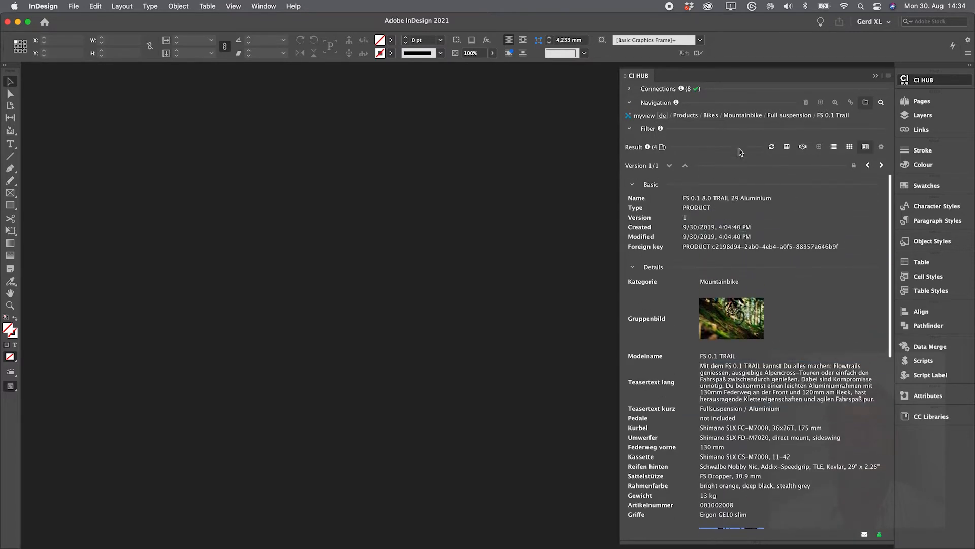
# - Switch the CI HUB connection to the Dropbox car assets source
pyautogui.click(645, 116)
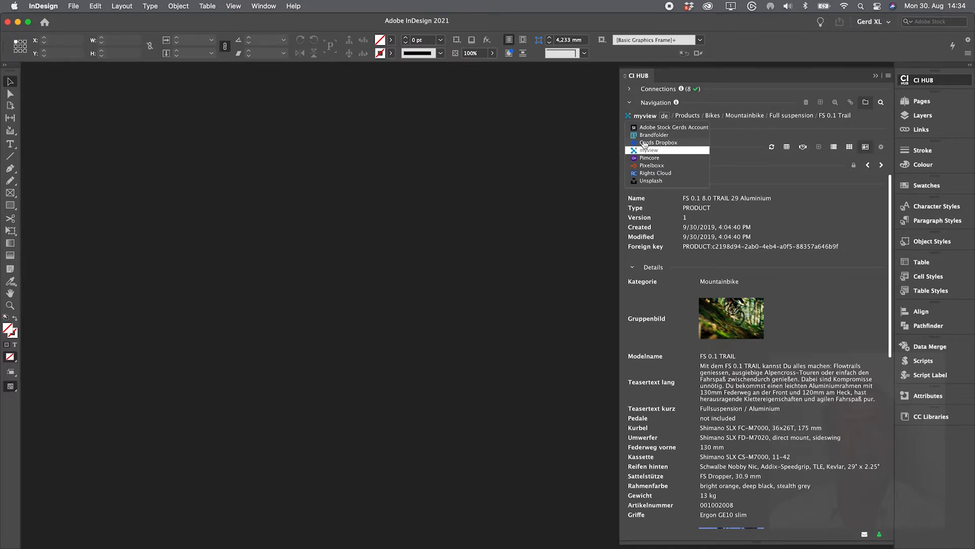
pyautogui.click(657, 142)
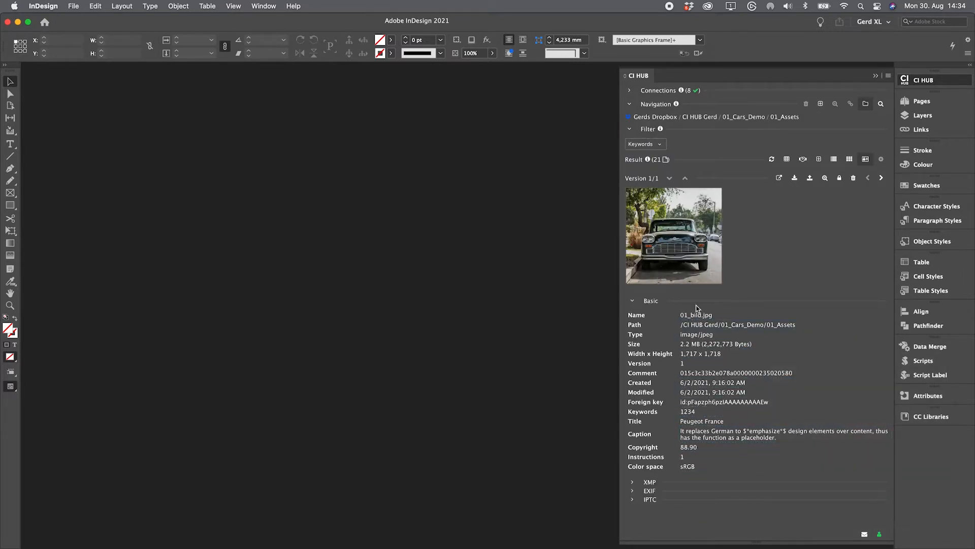
pyautogui.moveTo(849, 159)
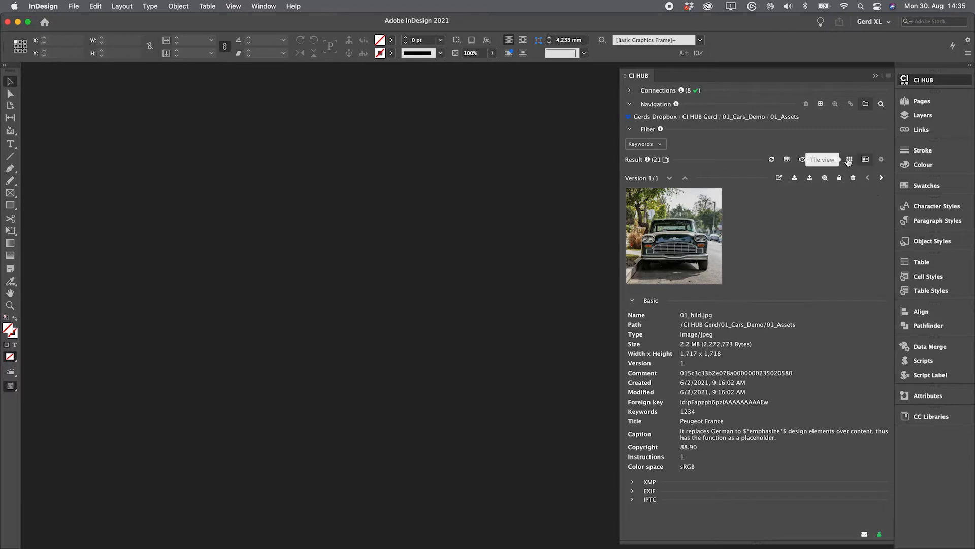
# - View the Dropbox car assets as tiles, list, tiles again and start a CSV export
pyautogui.click(849, 159)
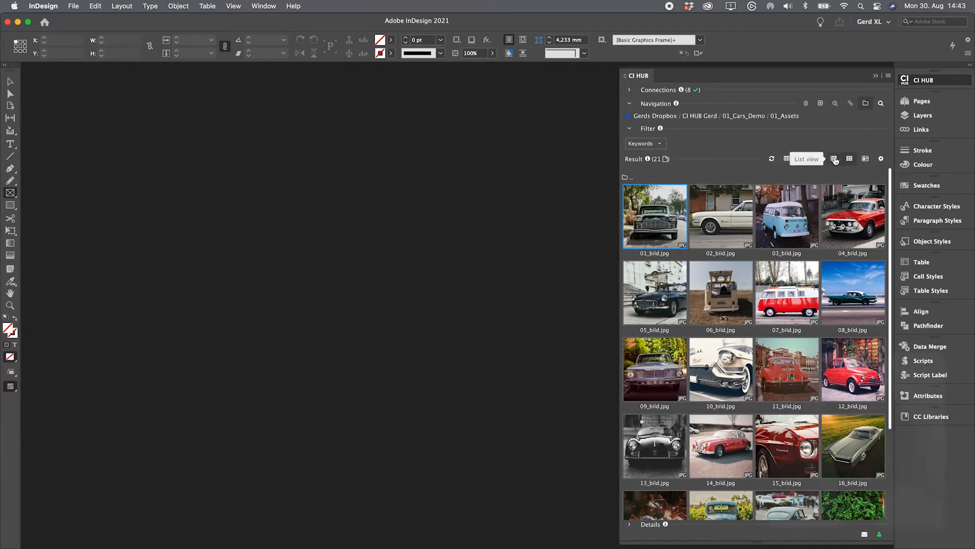
pyautogui.click(834, 159)
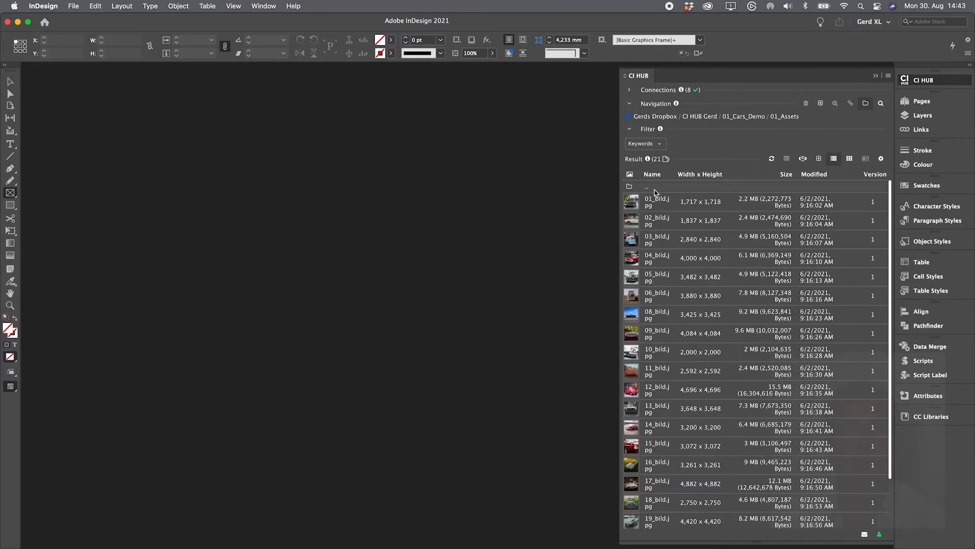
pyautogui.moveTo(851, 158)
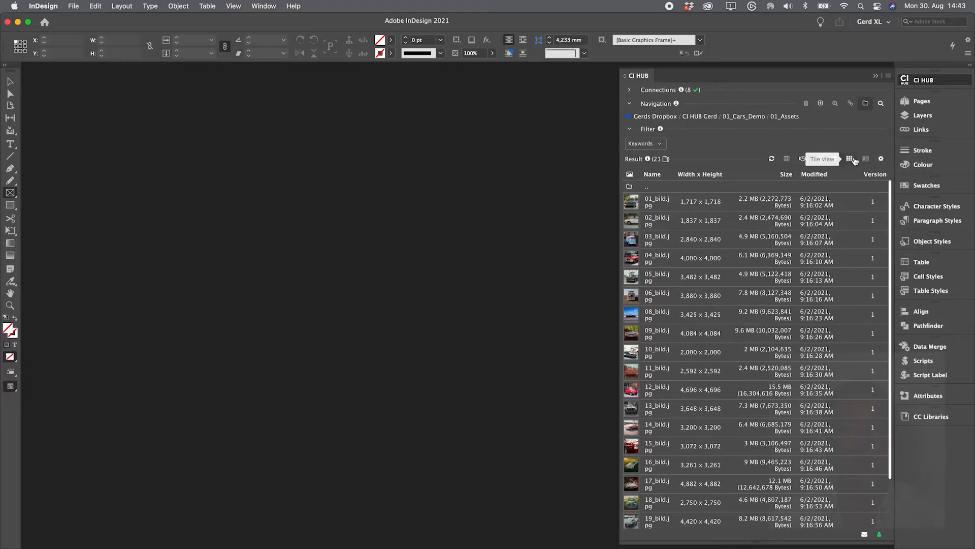
pyautogui.click(850, 158)
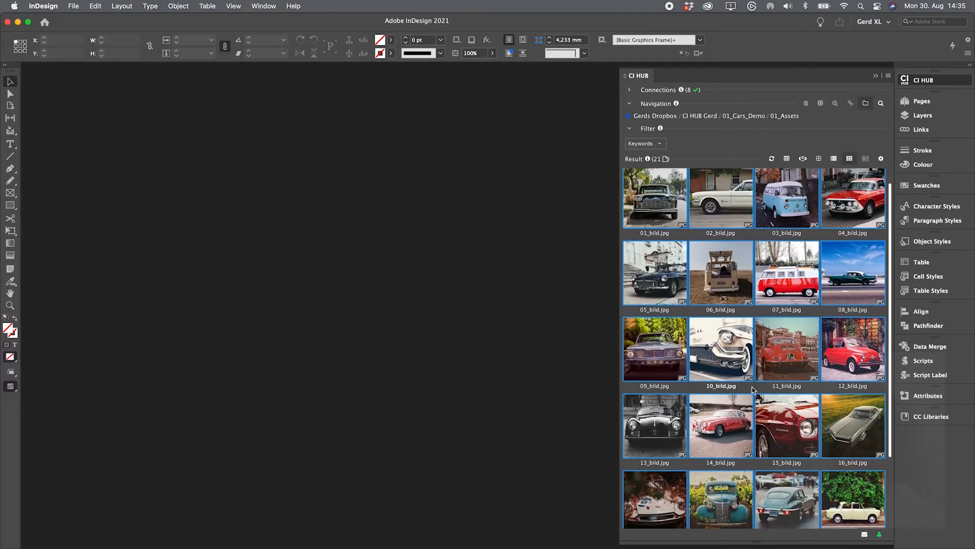
pyautogui.click(786, 158)
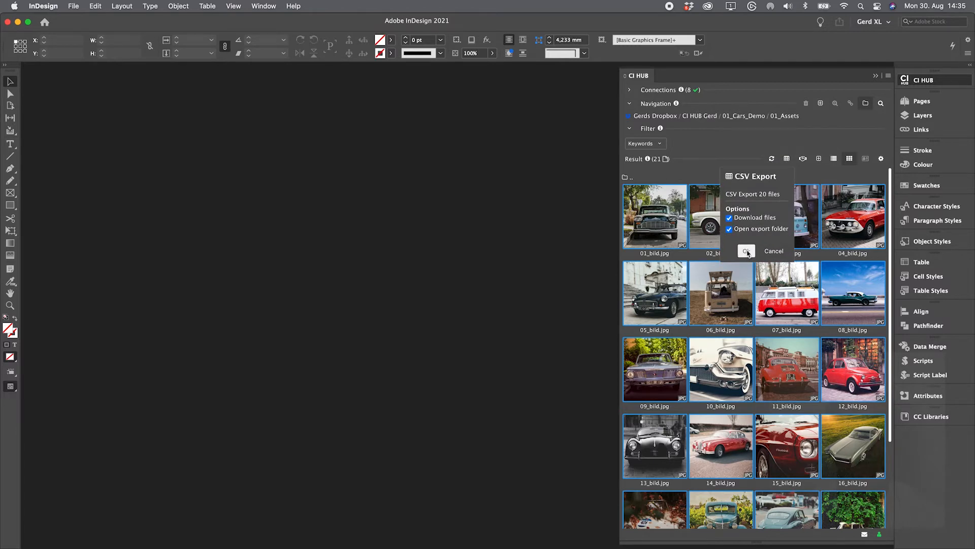
# - Export the 20 car images to CSV, then re-export without downloading the files
pyautogui.click(746, 251)
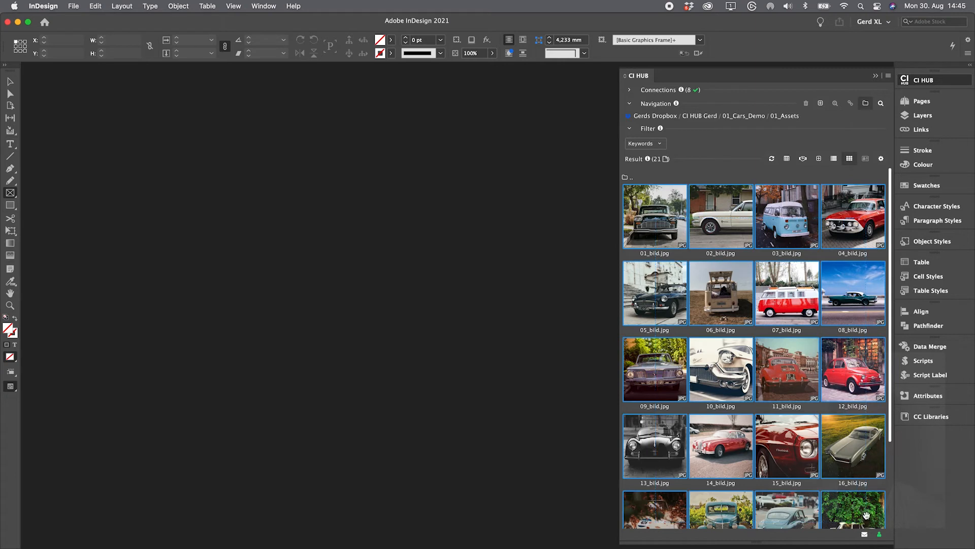
pyautogui.click(787, 160)
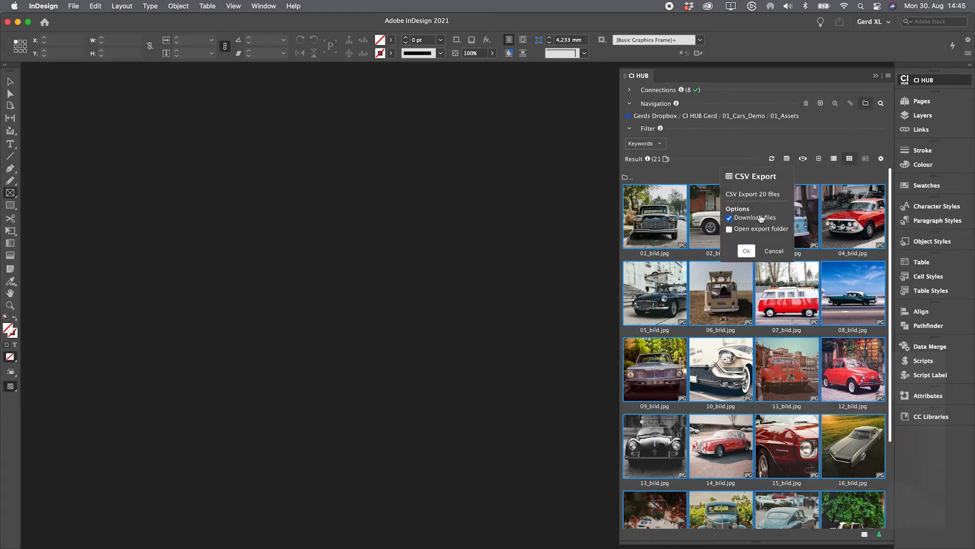
pyautogui.click(729, 218)
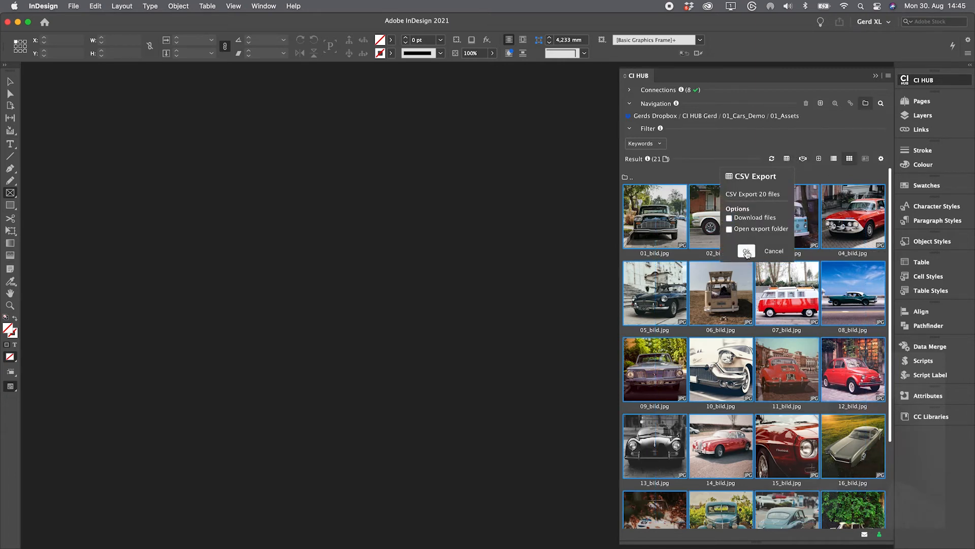
pyautogui.click(746, 251)
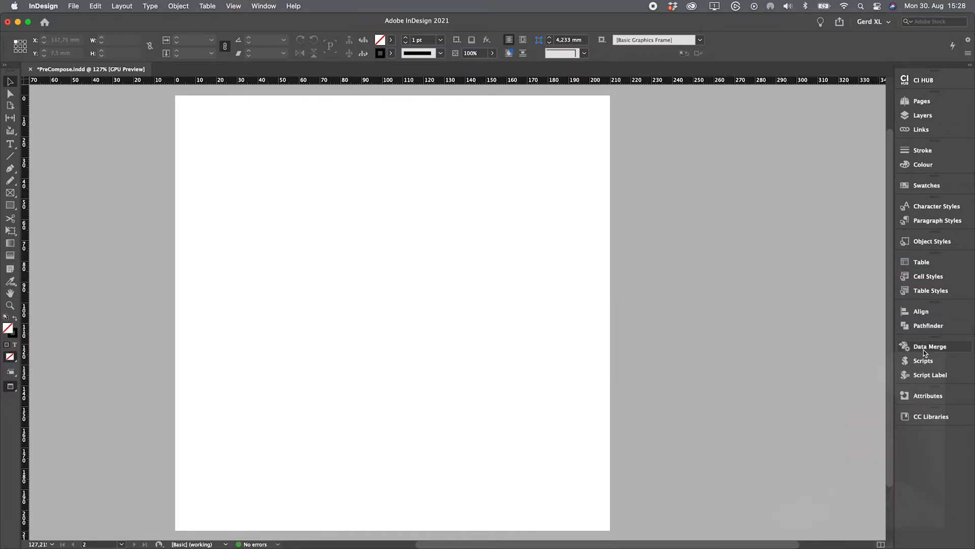
# - Load the newest CSV export as the Data Merge source and create a text frame
pyautogui.click(929, 347)
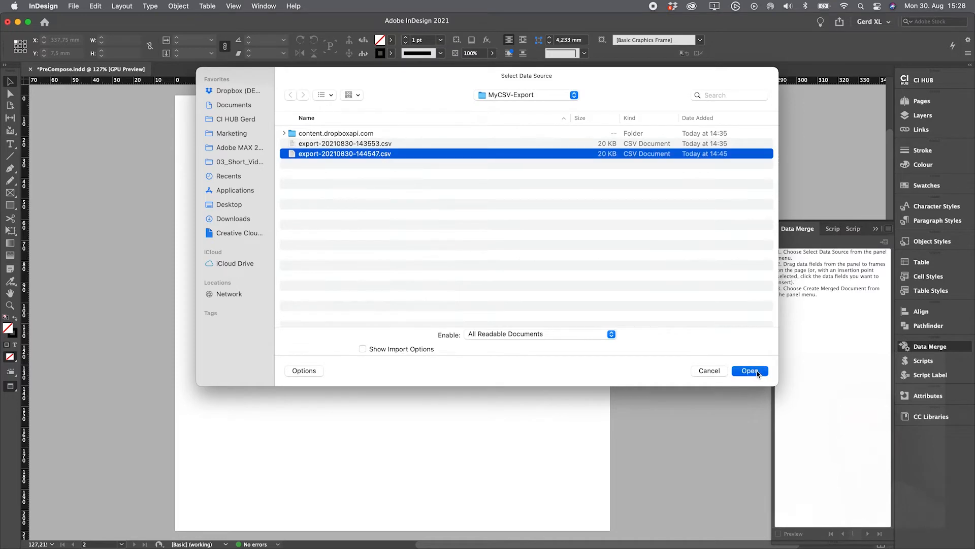
pyautogui.click(750, 370)
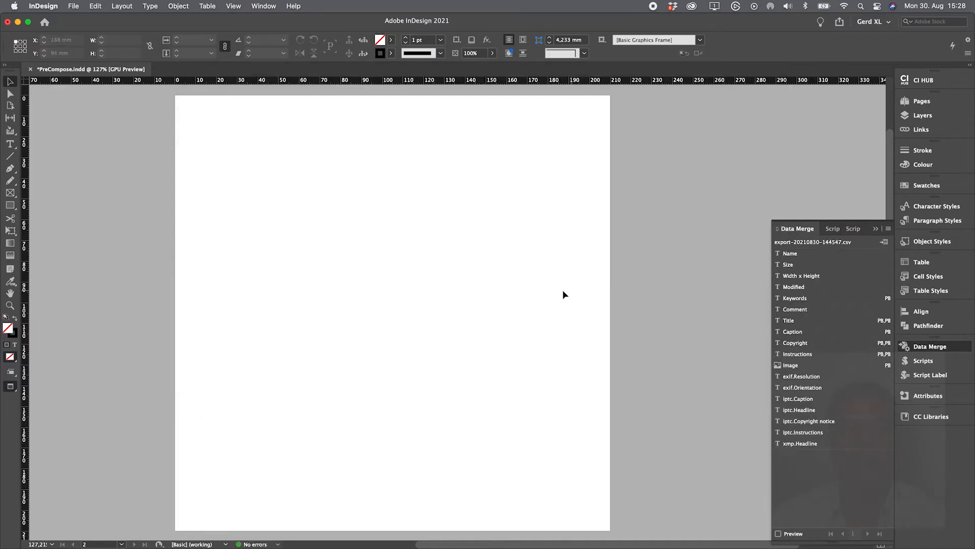
pyautogui.click(10, 144)
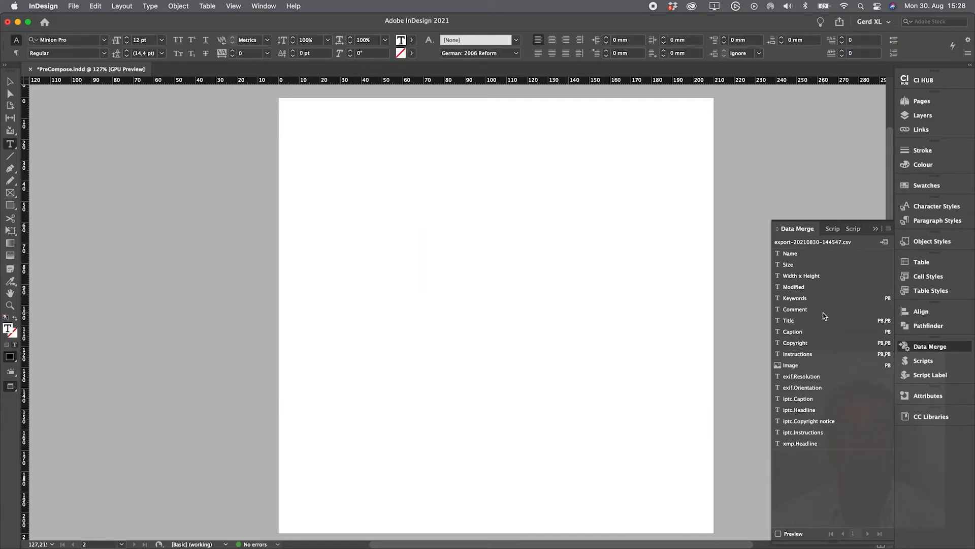
# - Insert Title, Caption and Keywords merge fields into the text frame
pyautogui.click(788, 320)
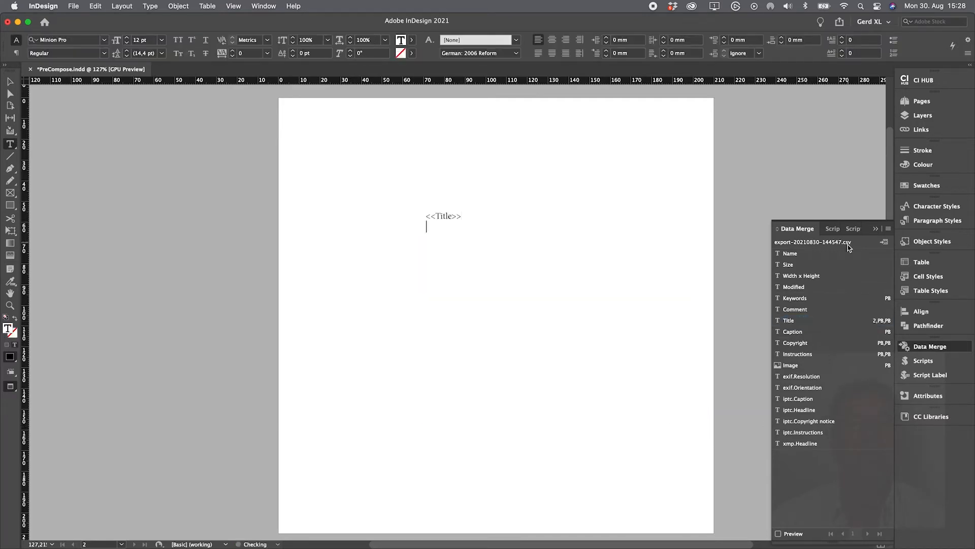
pyautogui.click(793, 331)
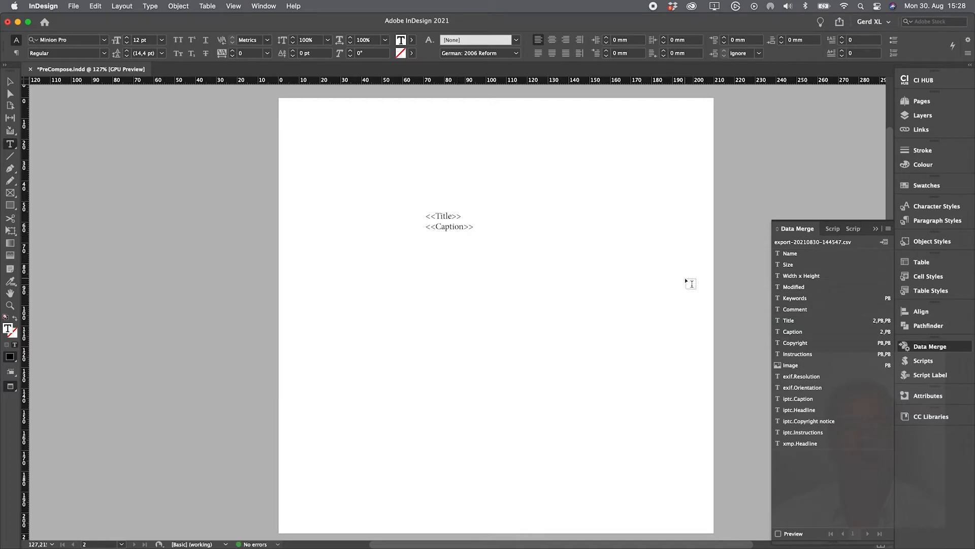
pyautogui.click(794, 297)
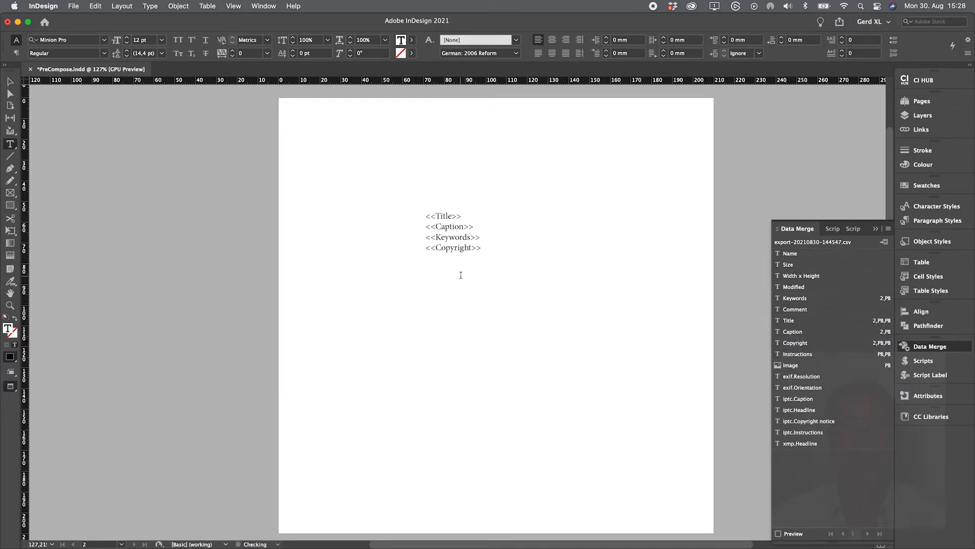
pyautogui.click(778, 534)
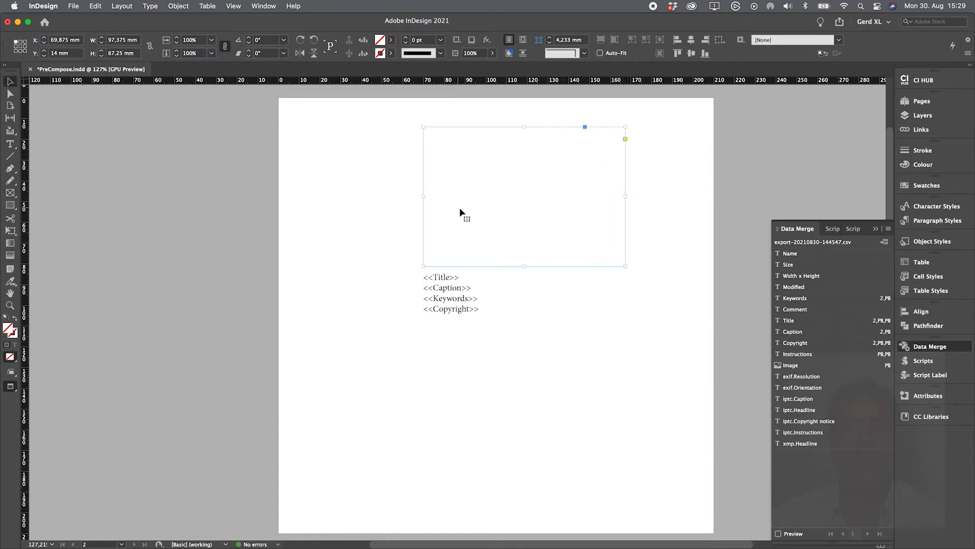
# - Place the Image field in the frame and step the preview through car records
pyautogui.click(791, 365)
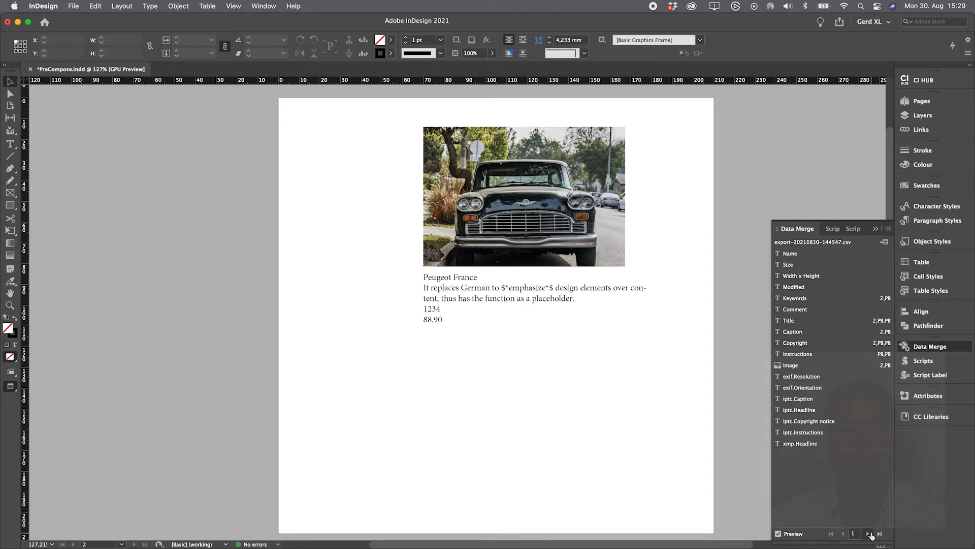
pyautogui.click(869, 533)
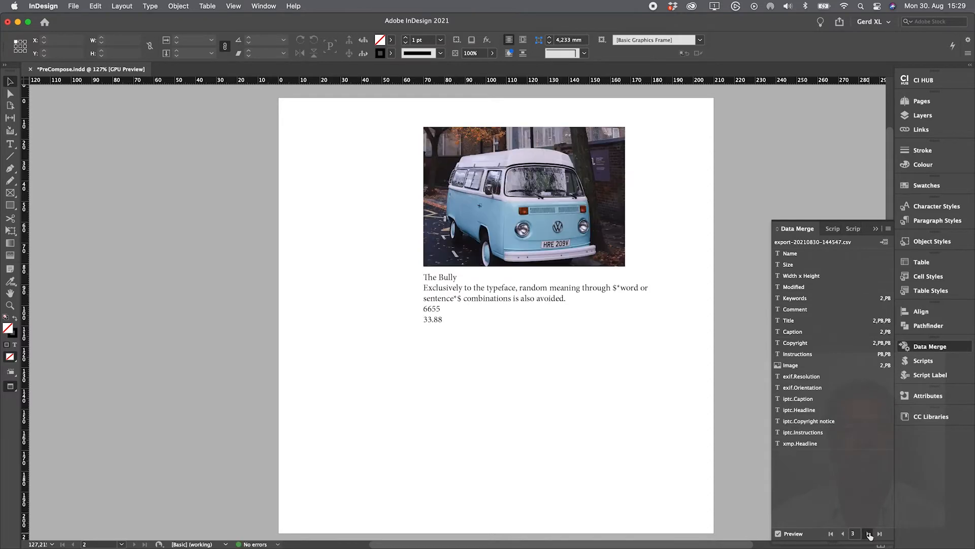
pyautogui.click(830, 533)
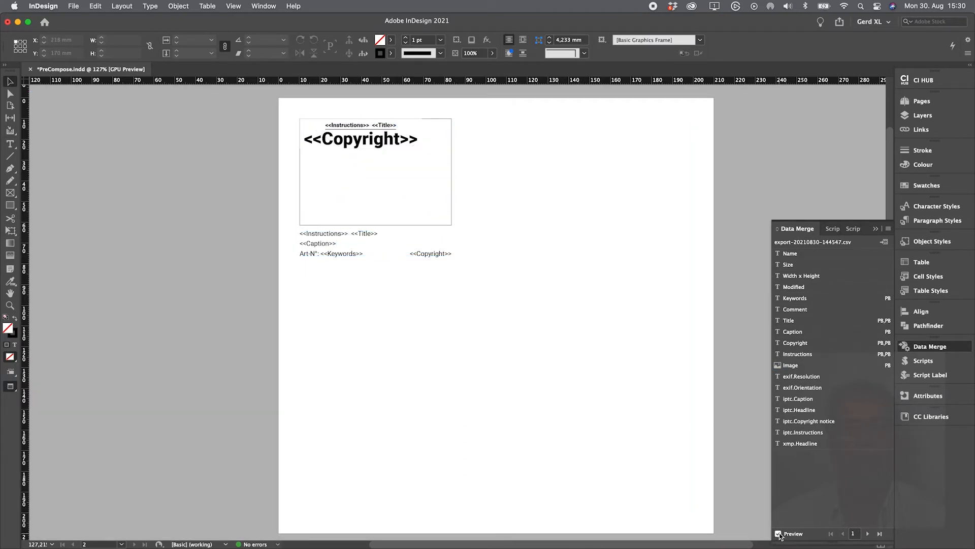
# - Preview the Alfa Romeo and MG records, then bring up the Data Merge menu
pyautogui.click(778, 534)
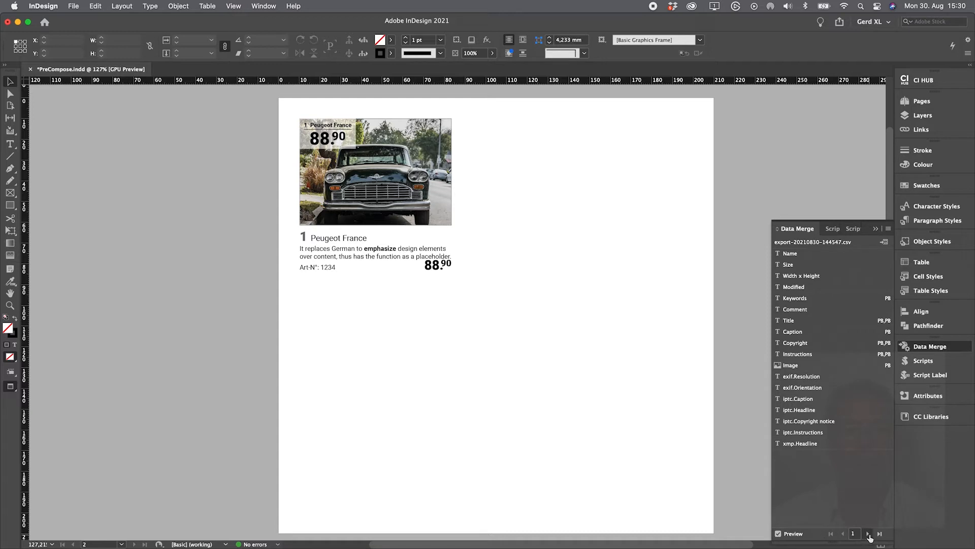
pyautogui.click(869, 533)
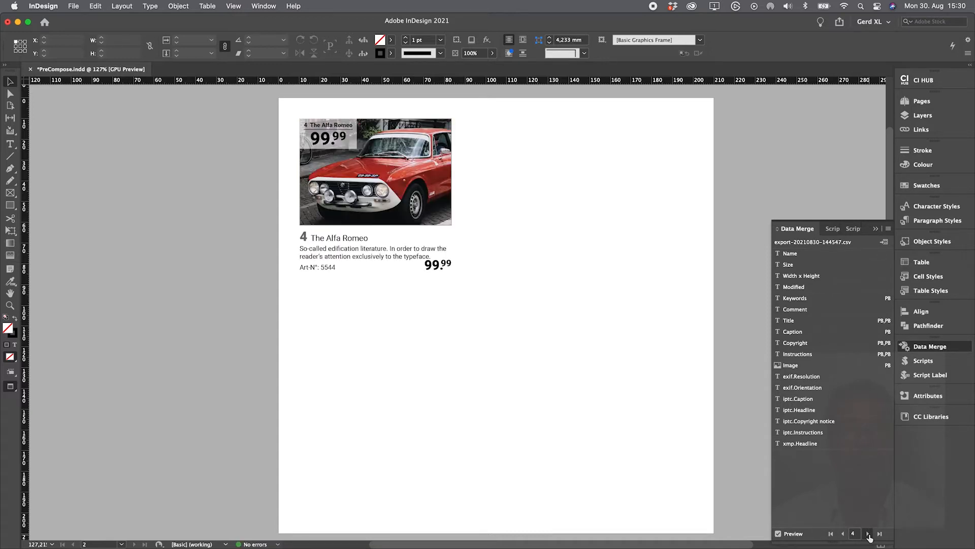
pyautogui.click(867, 533)
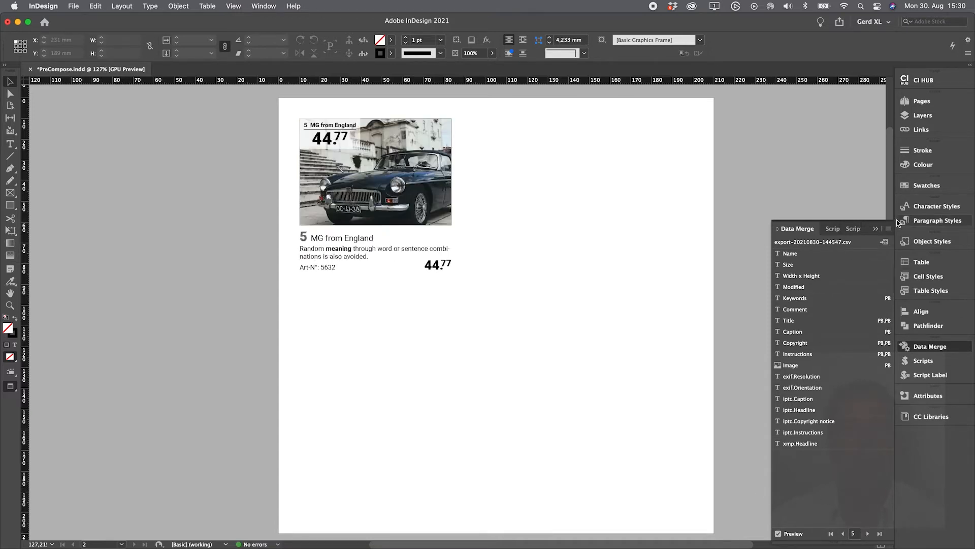
pyautogui.click(876, 229)
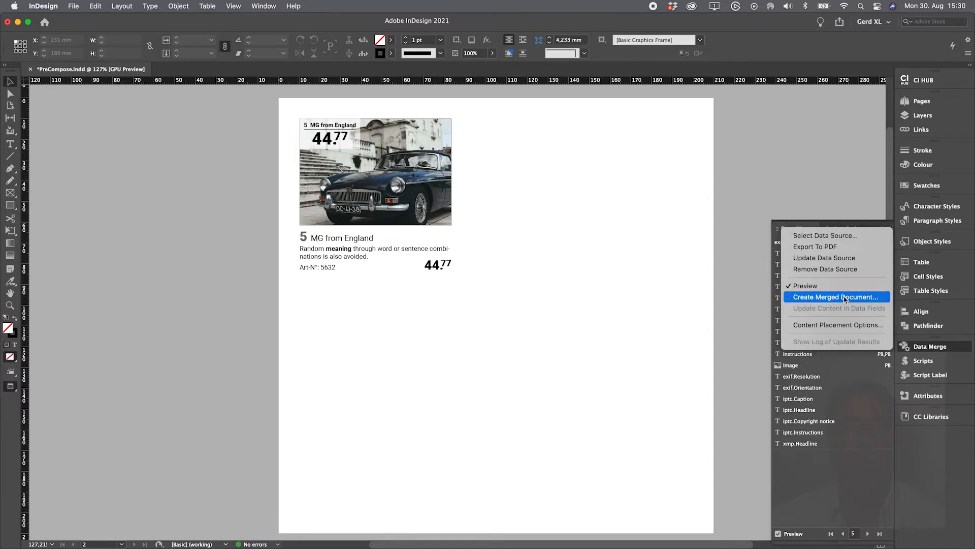
# - Start Create Merged Document with multiple-record preview and check its layout options
pyautogui.click(836, 297)
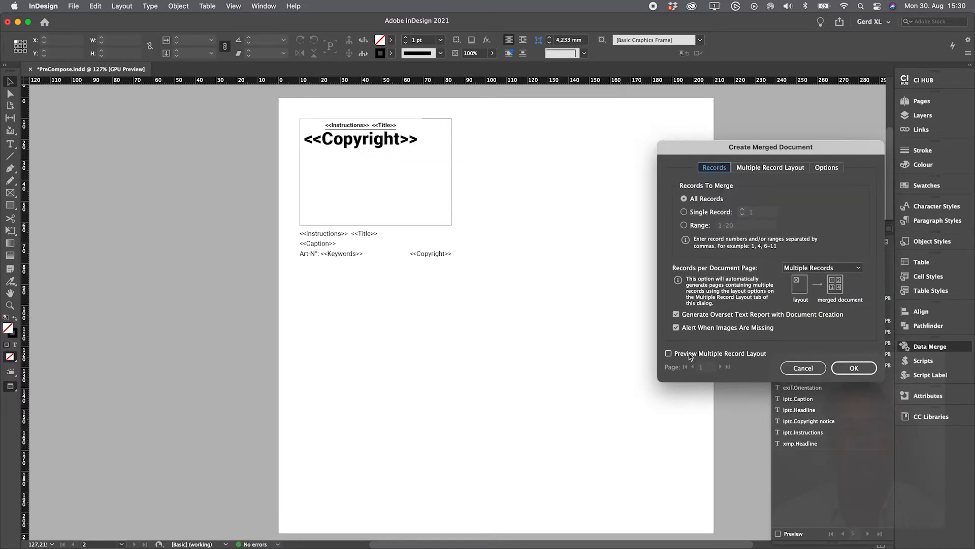
pyautogui.click(669, 353)
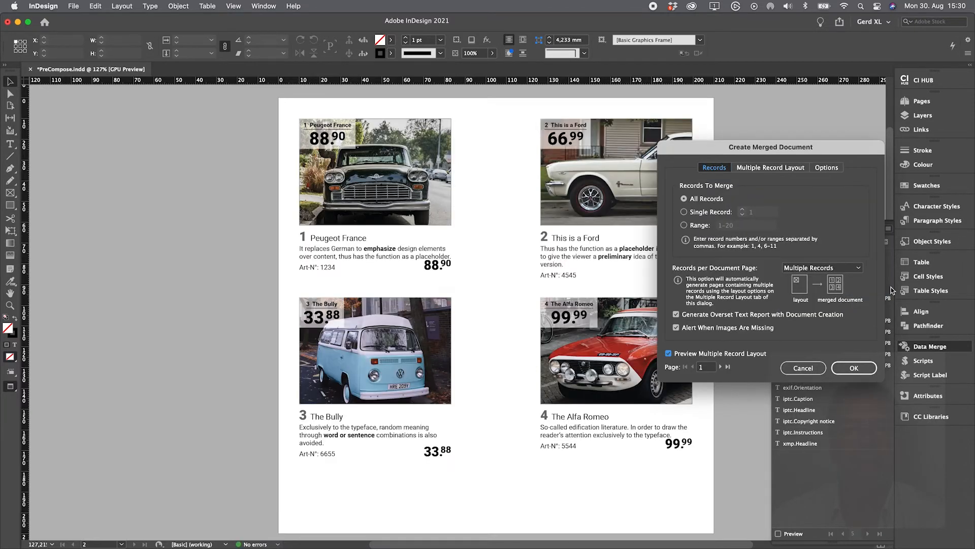
pyautogui.click(770, 168)
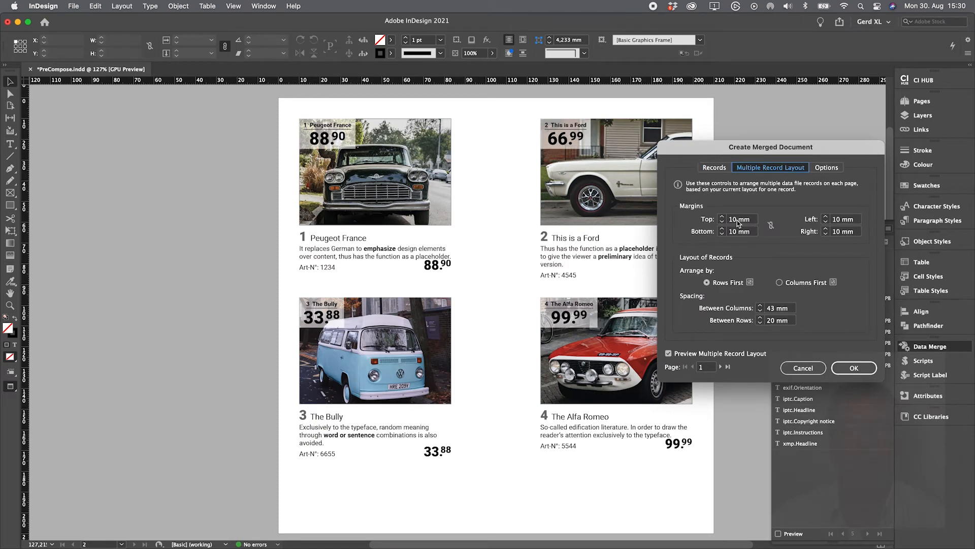
pyautogui.click(714, 168)
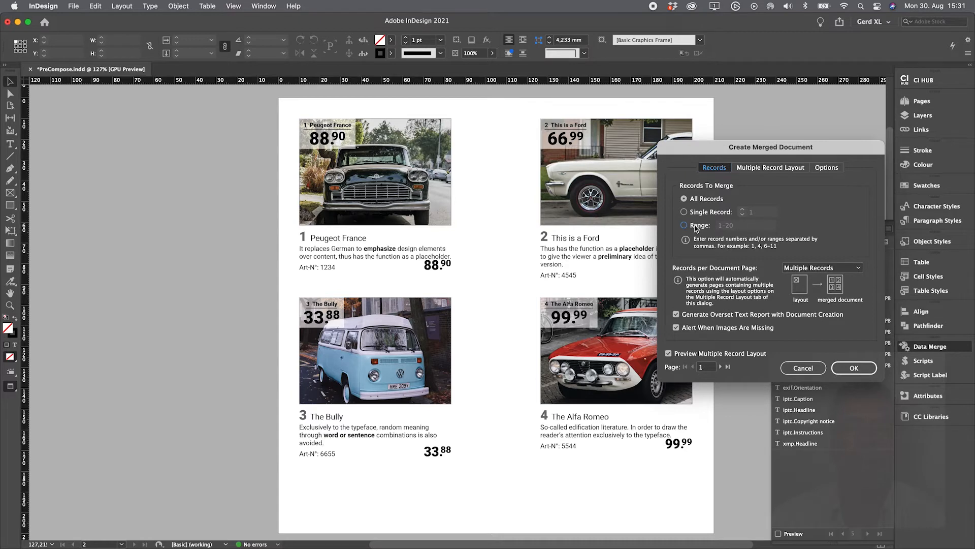
# - Preview a merge of record range 2, 5, 7, 9, then cancel the merged document
pyautogui.click(683, 225)
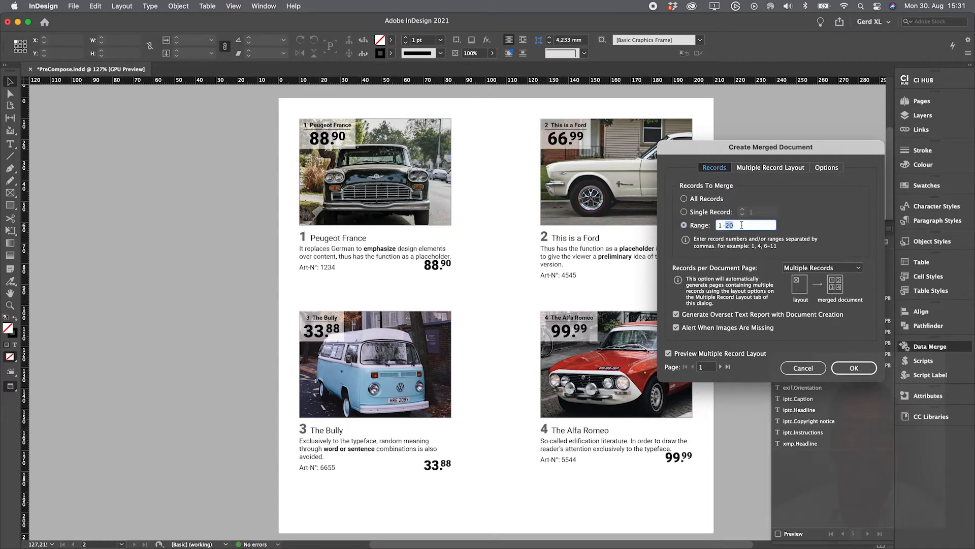
pyautogui.write('1-3')
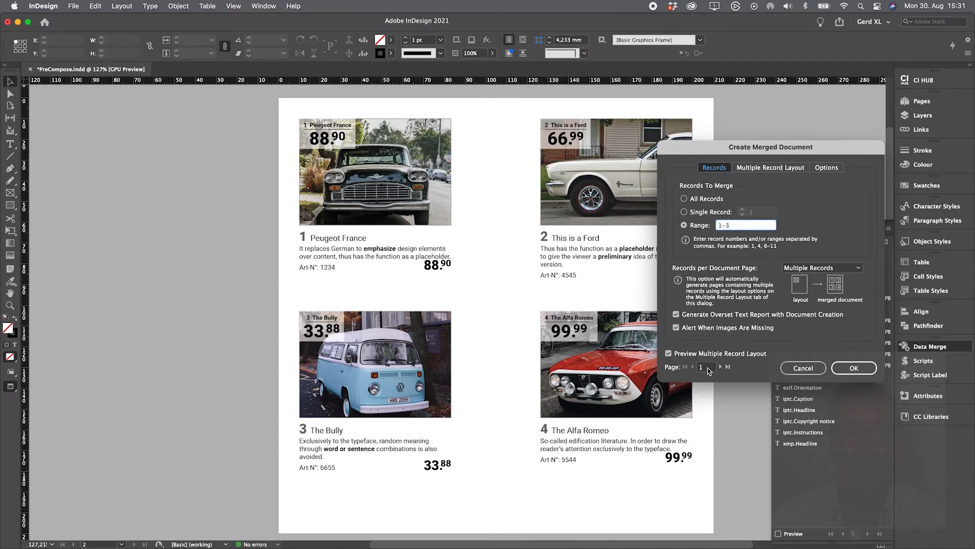
pyautogui.write('2')
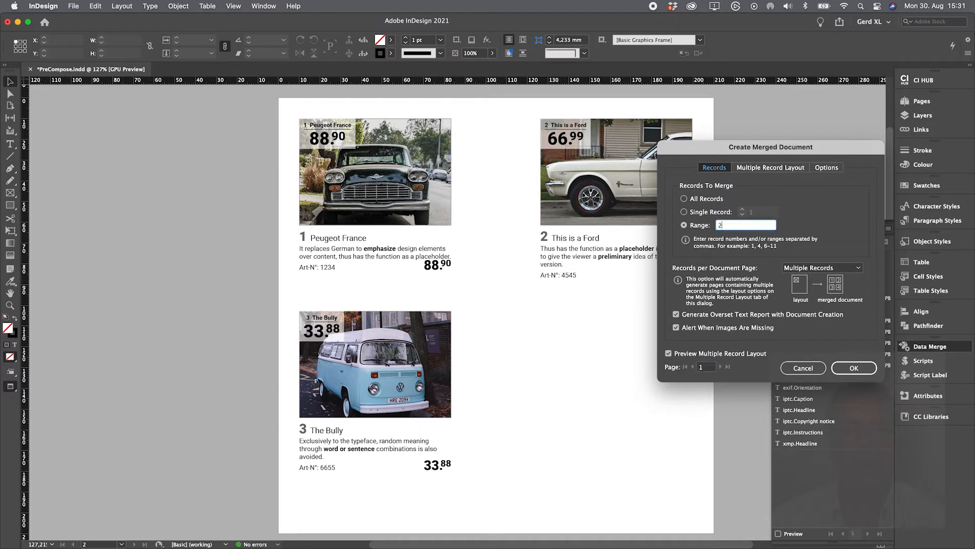
pyautogui.write(', 5, 7,')
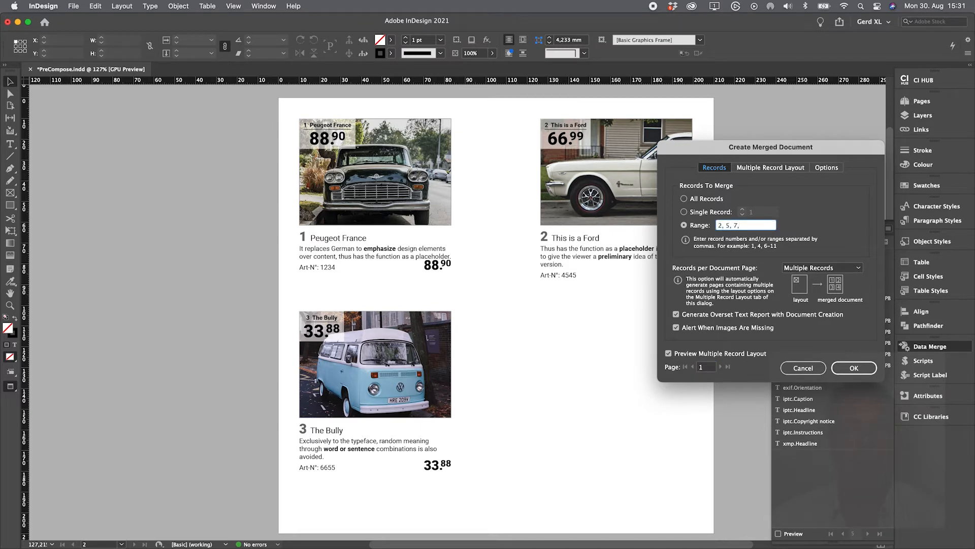
pyautogui.write('9')
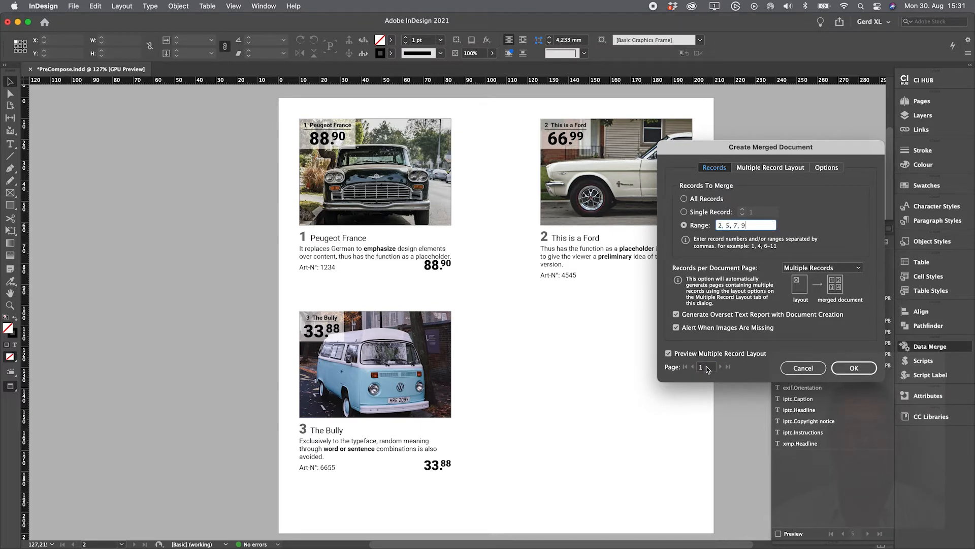
pyautogui.click(719, 366)
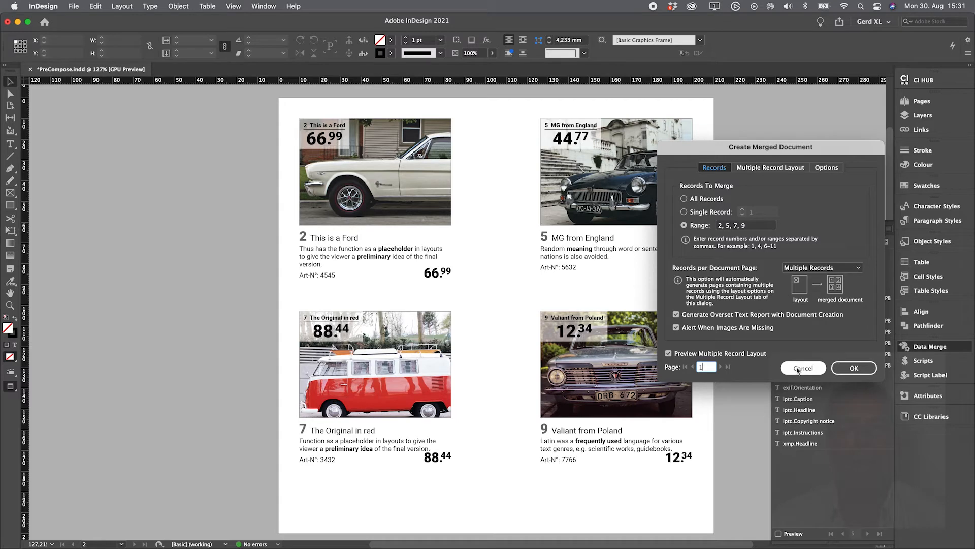
pyautogui.click(803, 367)
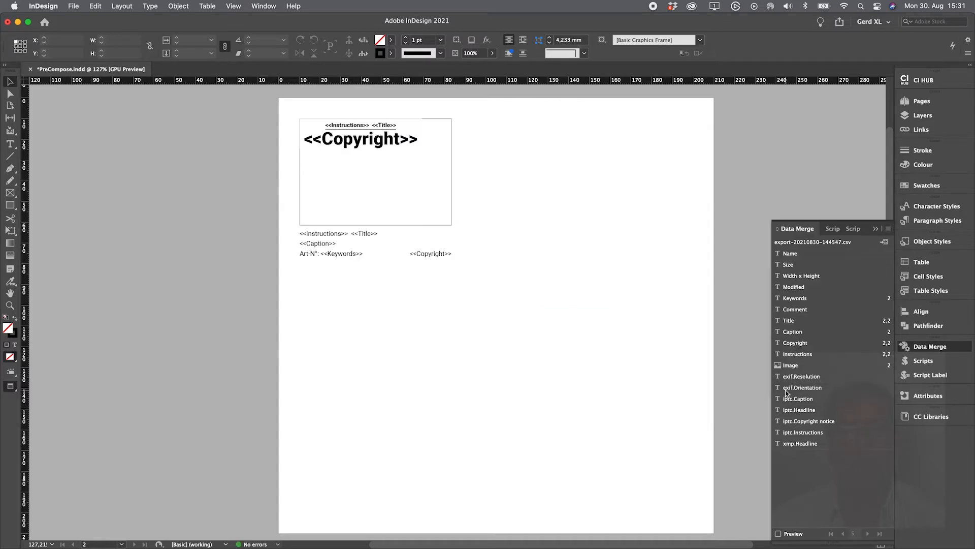
# - Apply the Copy paragraph style to the description frame and open CarsAd_EN.indd
pyautogui.click(337, 243)
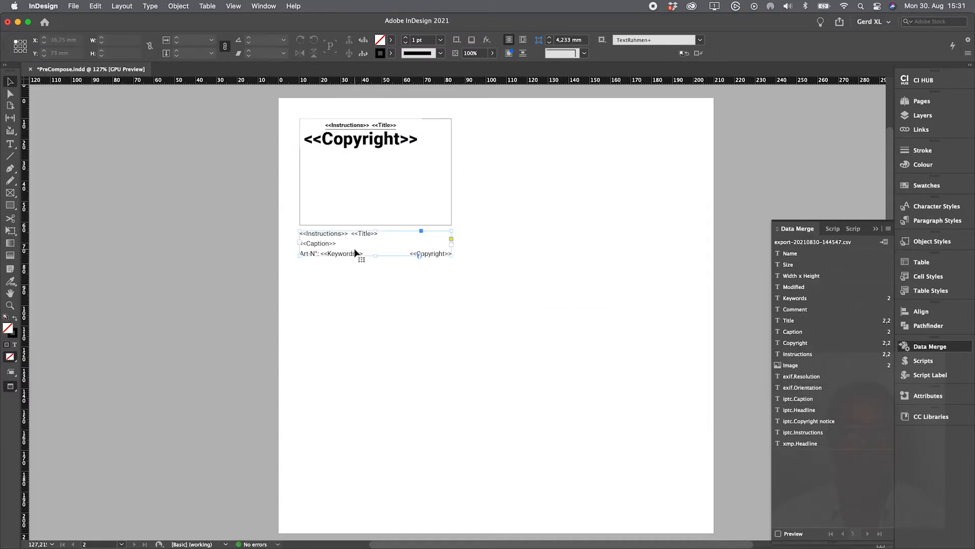
pyautogui.click(935, 206)
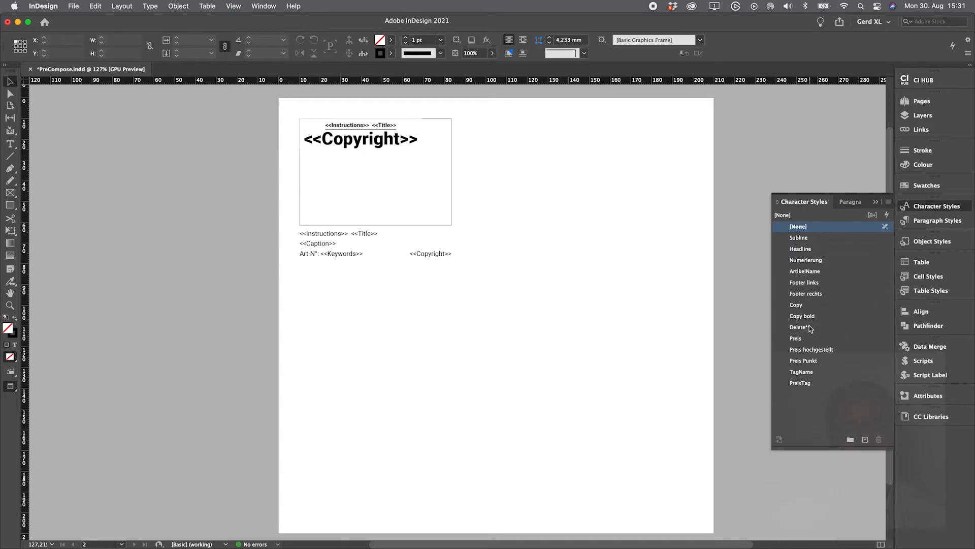
pyautogui.click(850, 201)
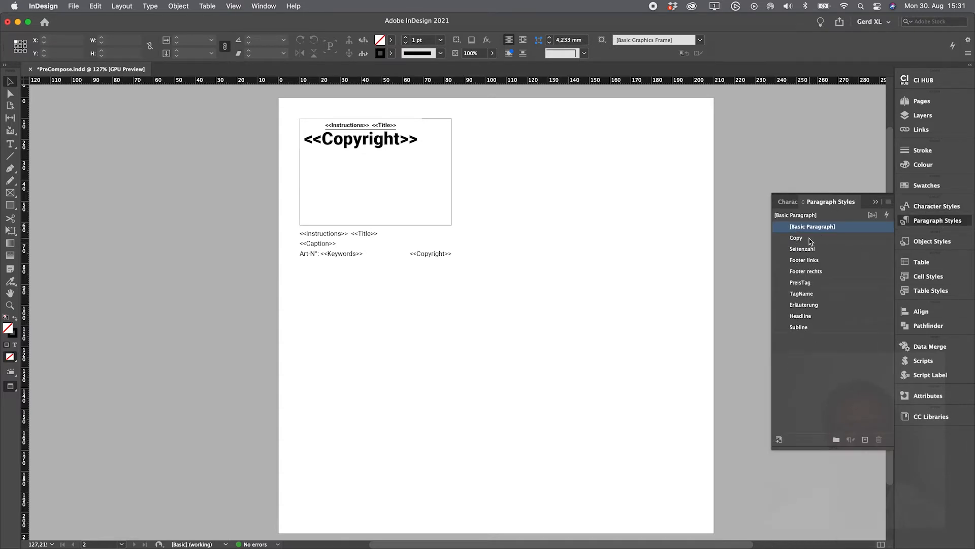
pyautogui.doubleClick(796, 237)
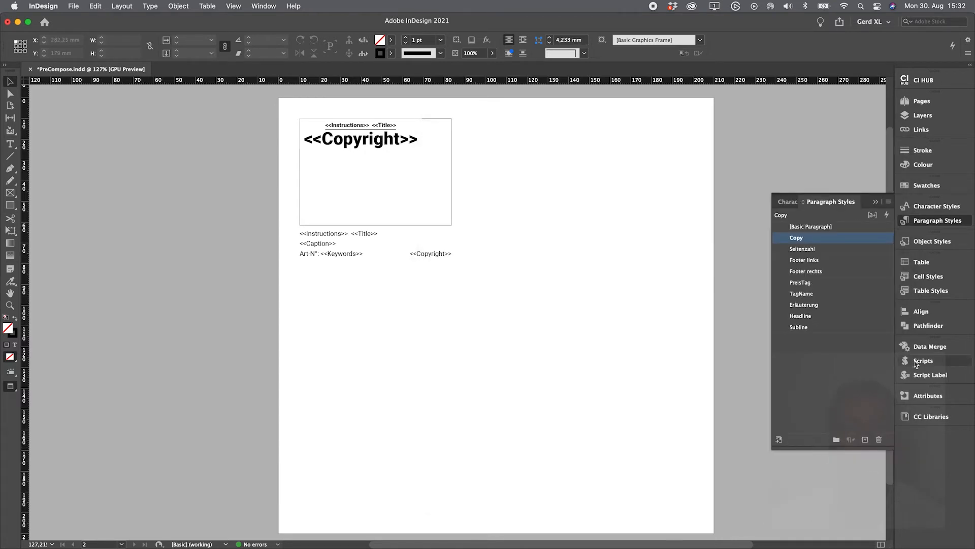
pyautogui.click(931, 345)
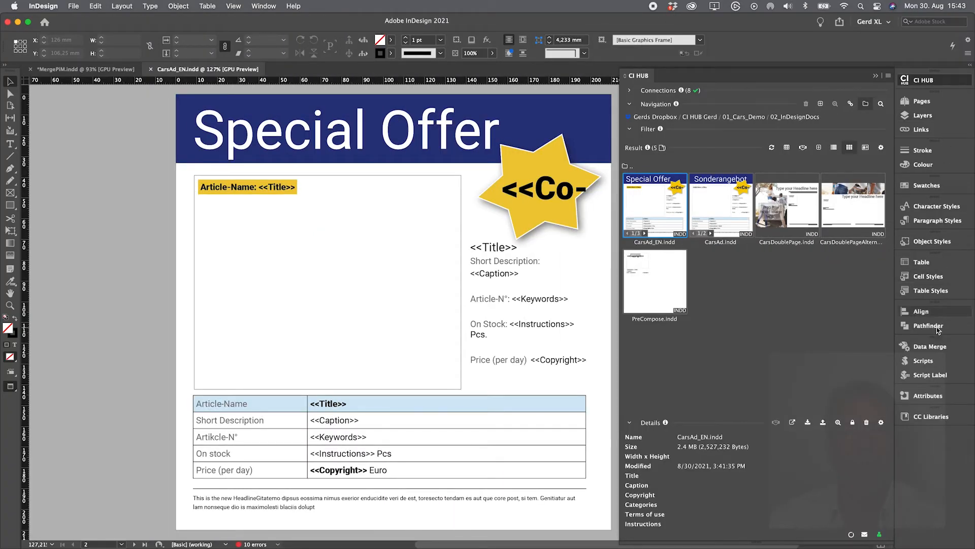
# - Preview the Ford record in the Special Offer ad and switch to the MergePIM document
pyautogui.click(930, 346)
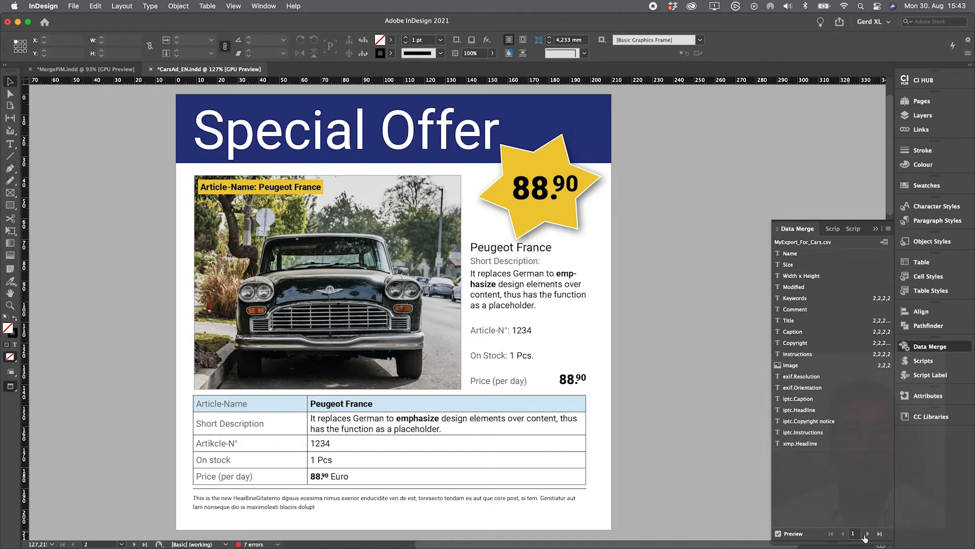
pyautogui.click(866, 533)
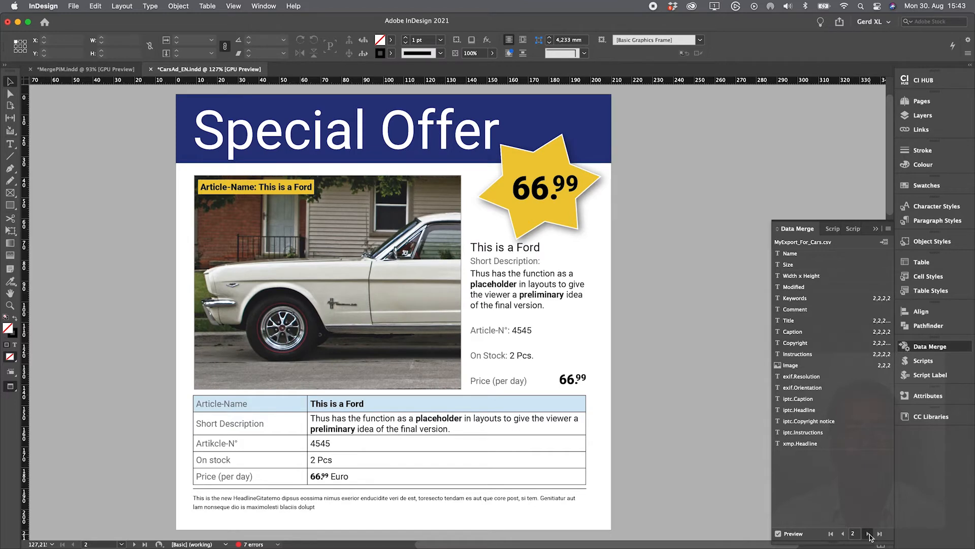
pyautogui.click(867, 533)
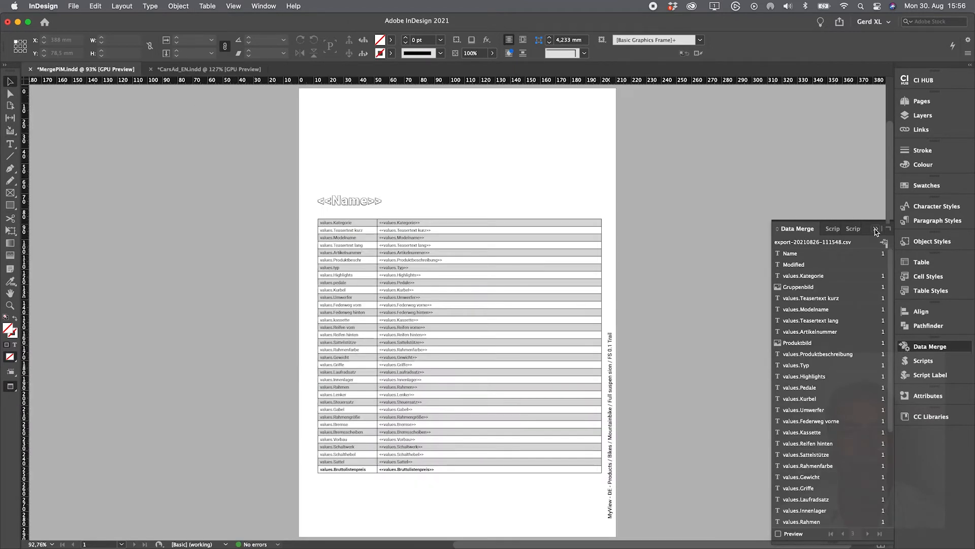
# - Preview the bike record in MergePIM and apply the GREP Change All replacement
pyautogui.click(876, 230)
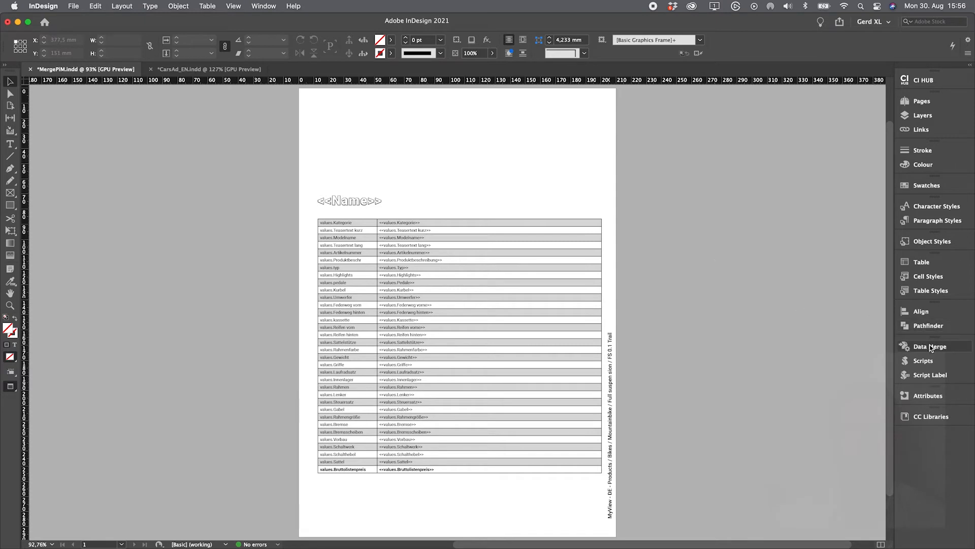
pyautogui.click(929, 346)
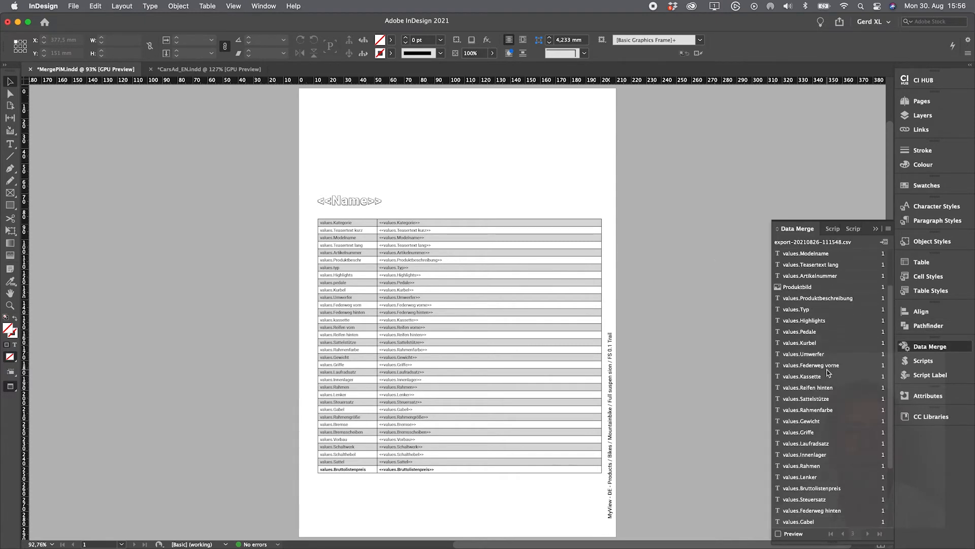
pyautogui.click(779, 534)
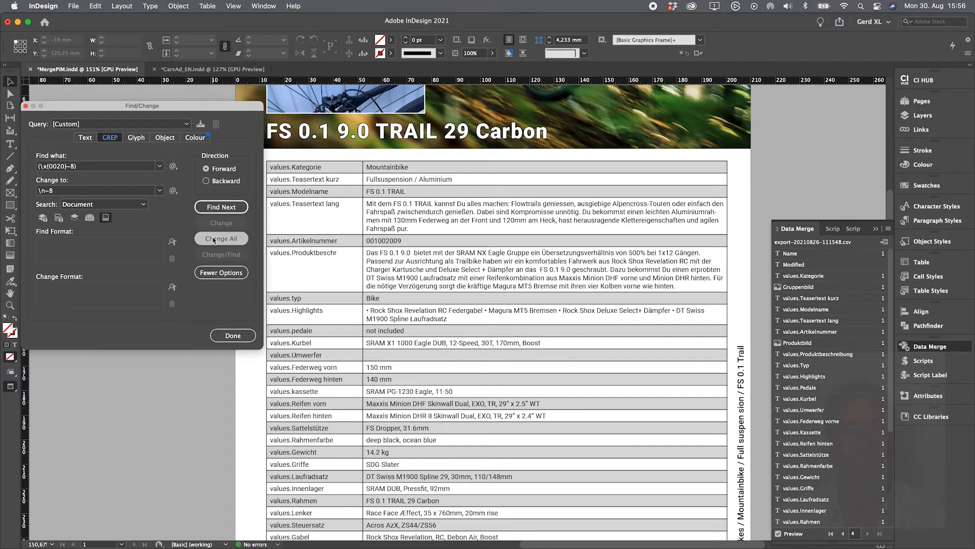
pyautogui.click(221, 238)
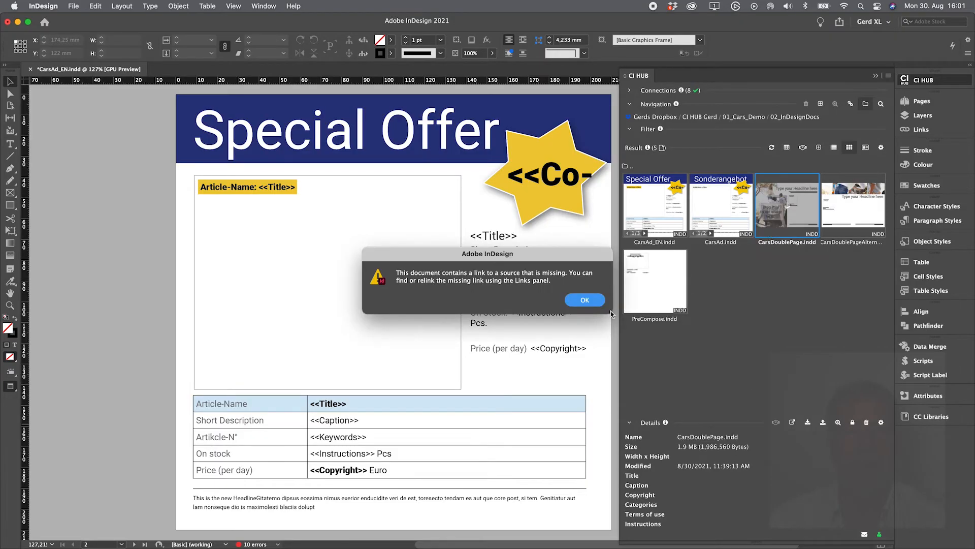
# - Start Create Merged Document for all records as multiple records and preview the six-per-page layout
pyautogui.click(584, 300)
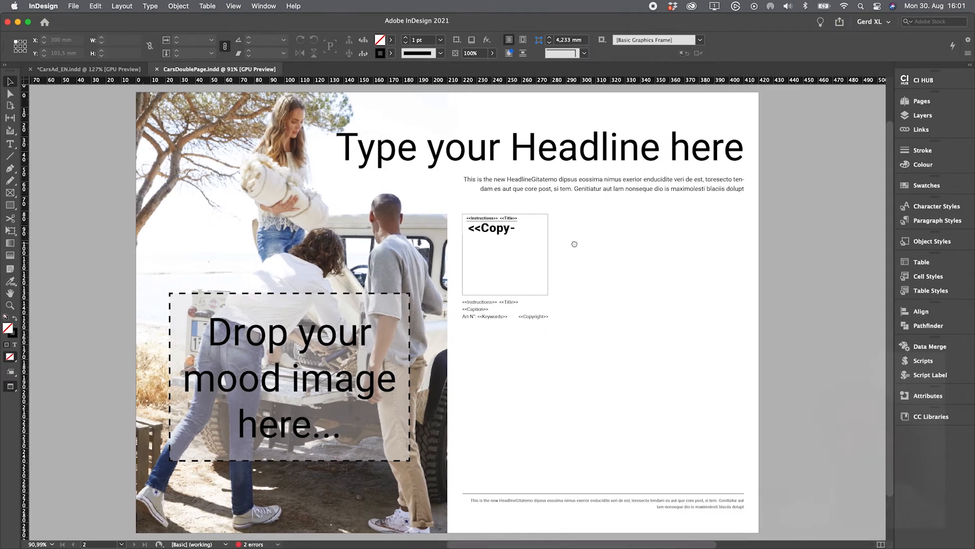
pyautogui.click(640, 534)
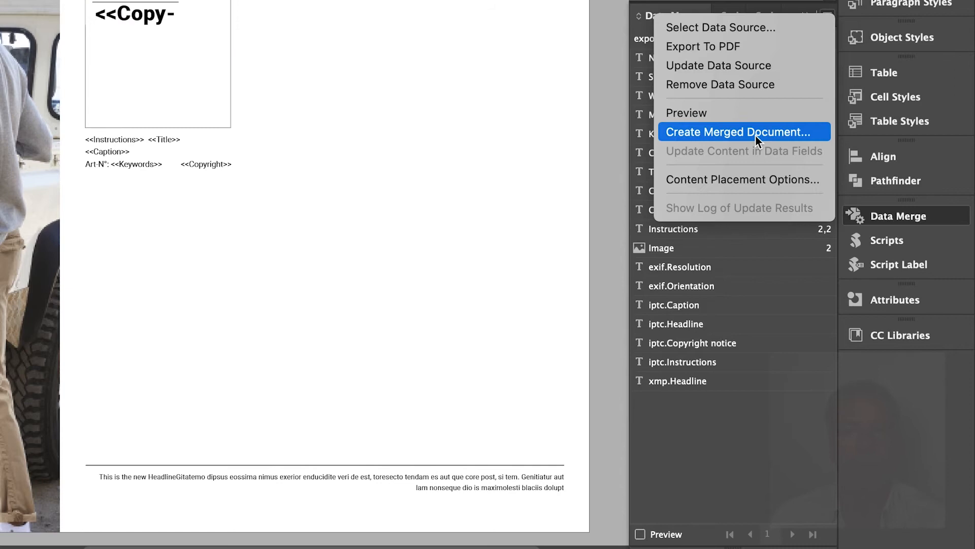
pyautogui.click(739, 132)
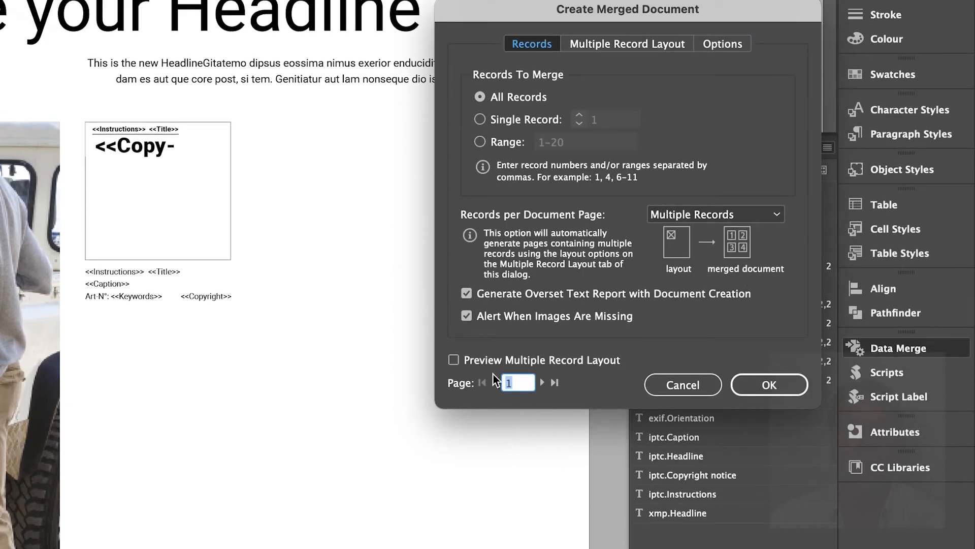
pyautogui.click(453, 359)
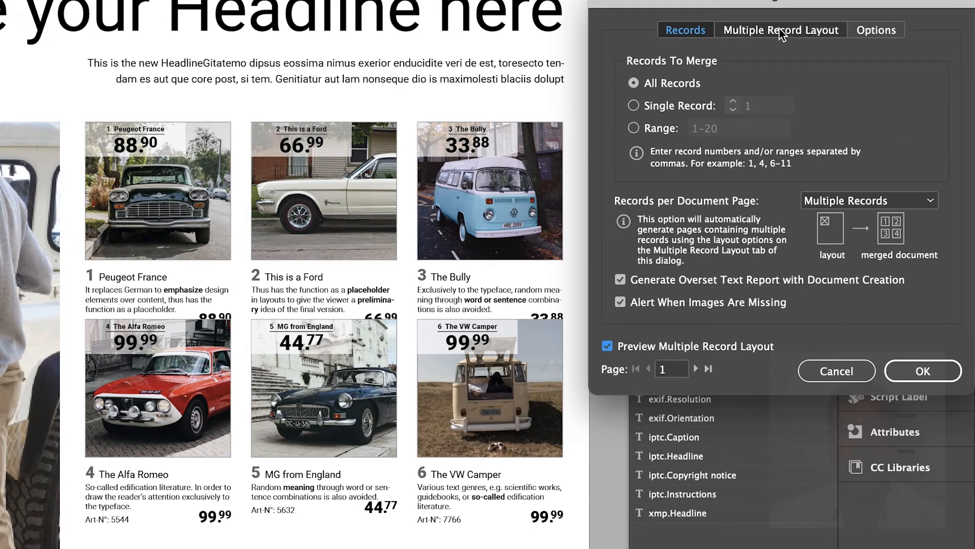
pyautogui.click(780, 29)
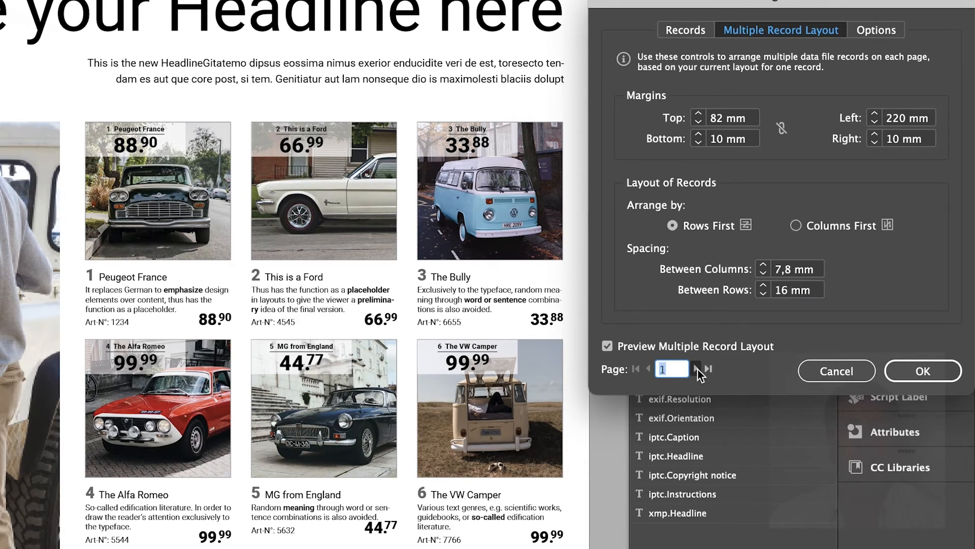
# - Preview the second and third catalog pages, review image placement options, and confirm the merge
pyautogui.click(698, 368)
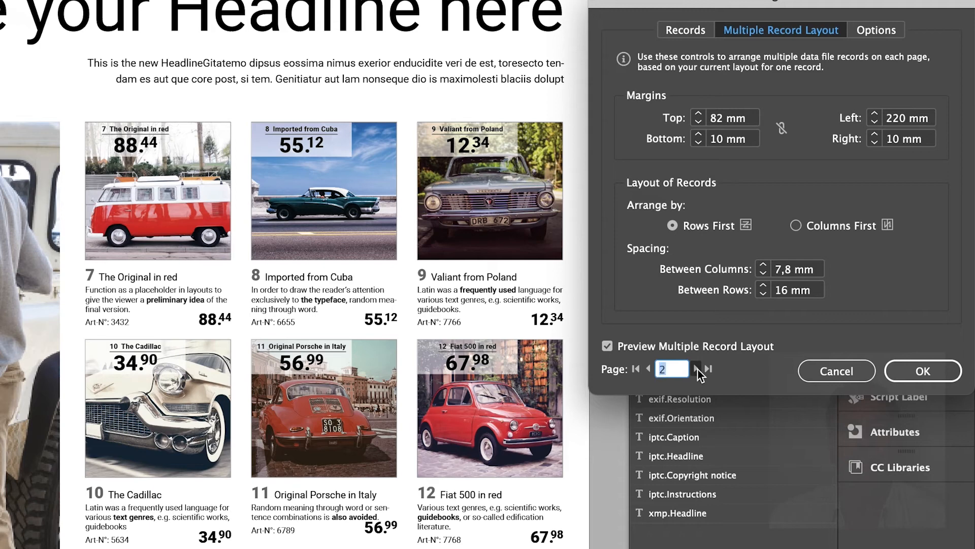
pyautogui.click(698, 367)
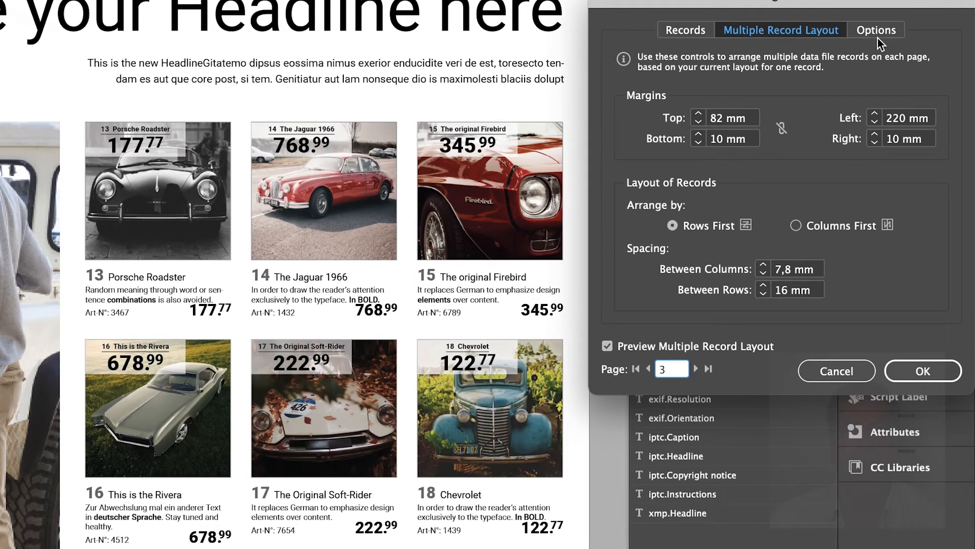
pyautogui.click(876, 30)
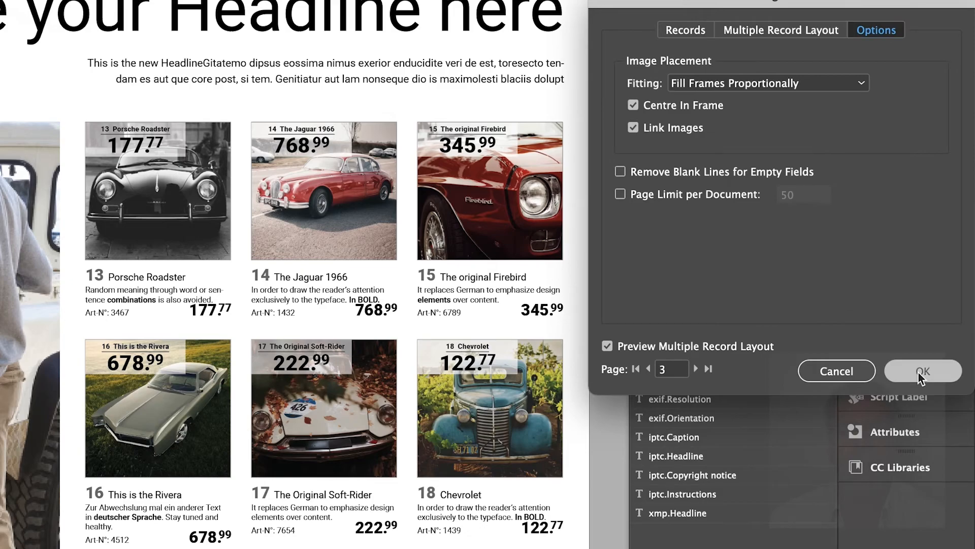
pyautogui.click(923, 371)
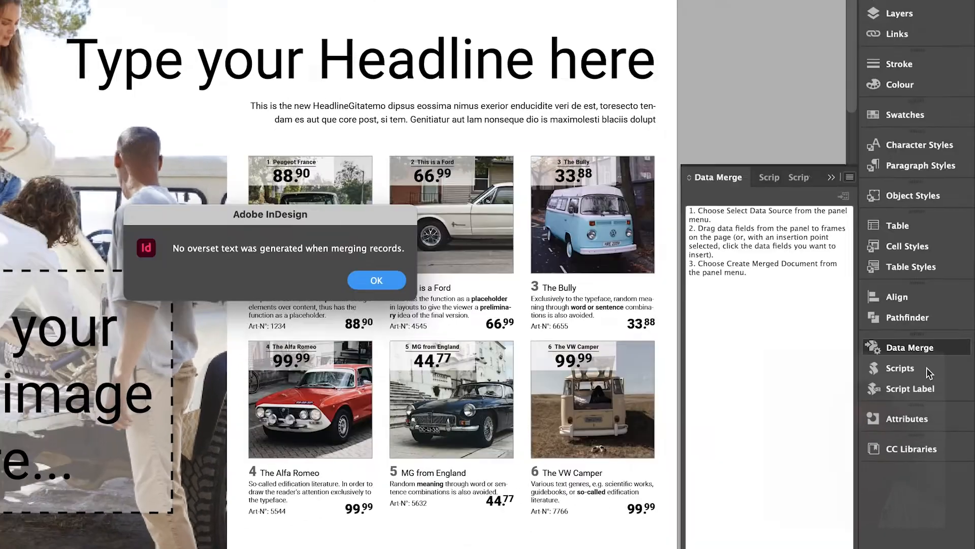
# - Dismiss the no-overset notice and confirm the ten-per-page merge of the alternate spread
pyautogui.click(375, 280)
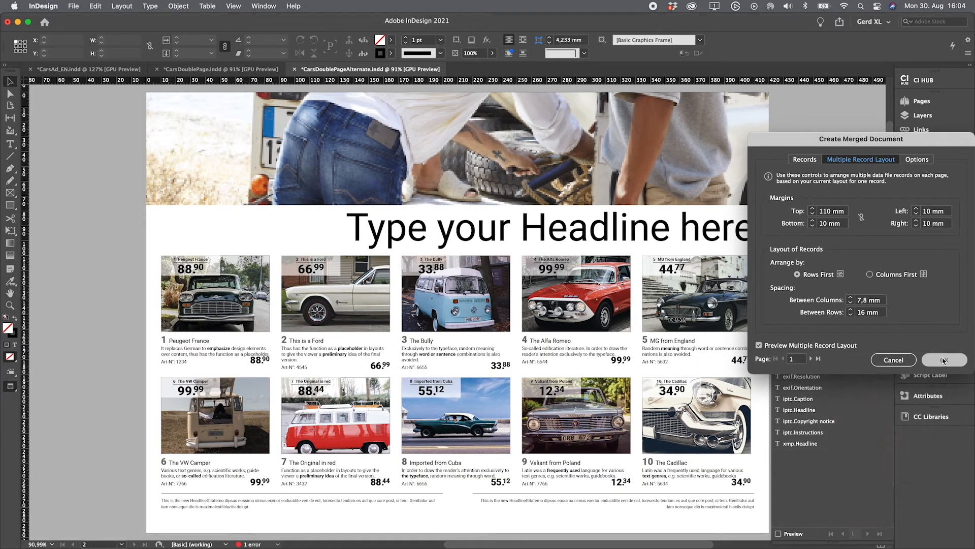
pyautogui.click(944, 360)
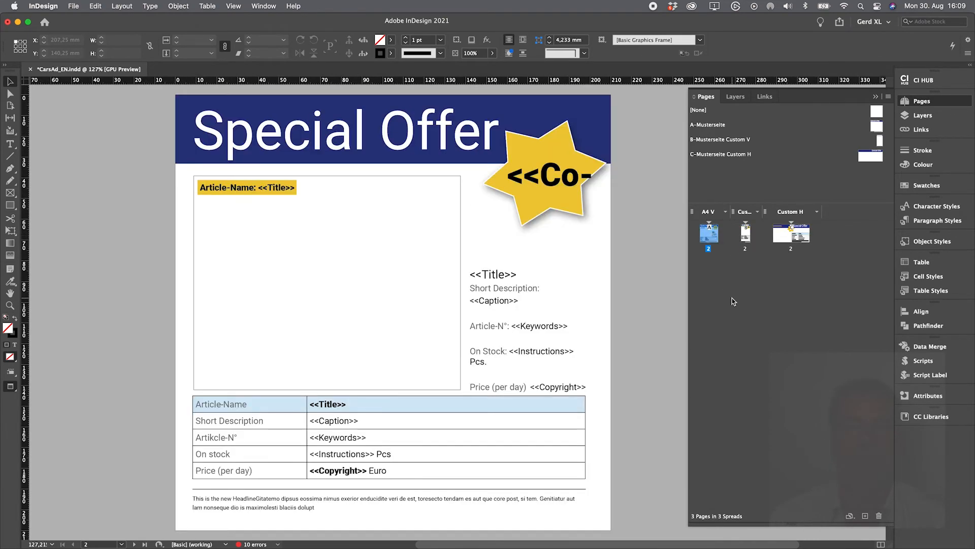
# - Merge CarsAd_EN as Single Record into a new document with one ad per car
pyautogui.click(929, 345)
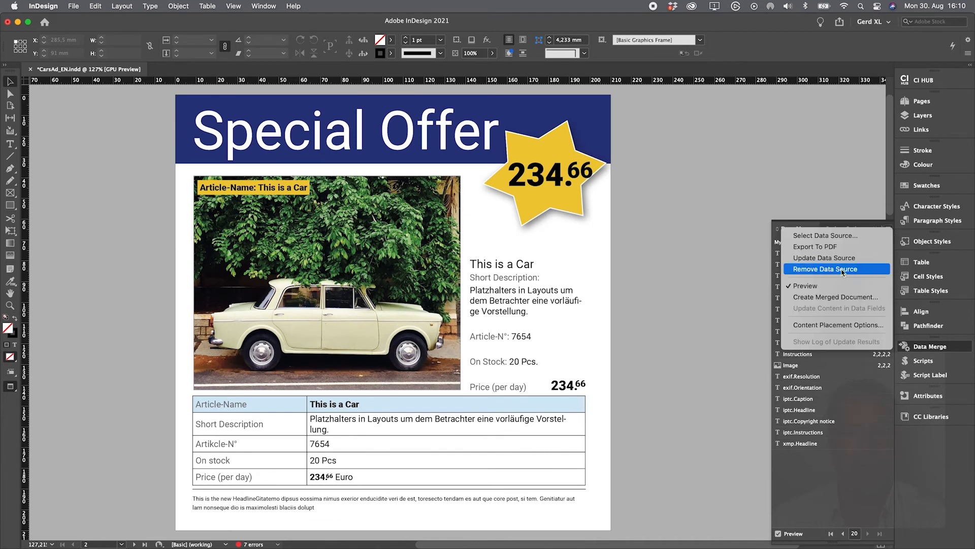
pyautogui.click(836, 296)
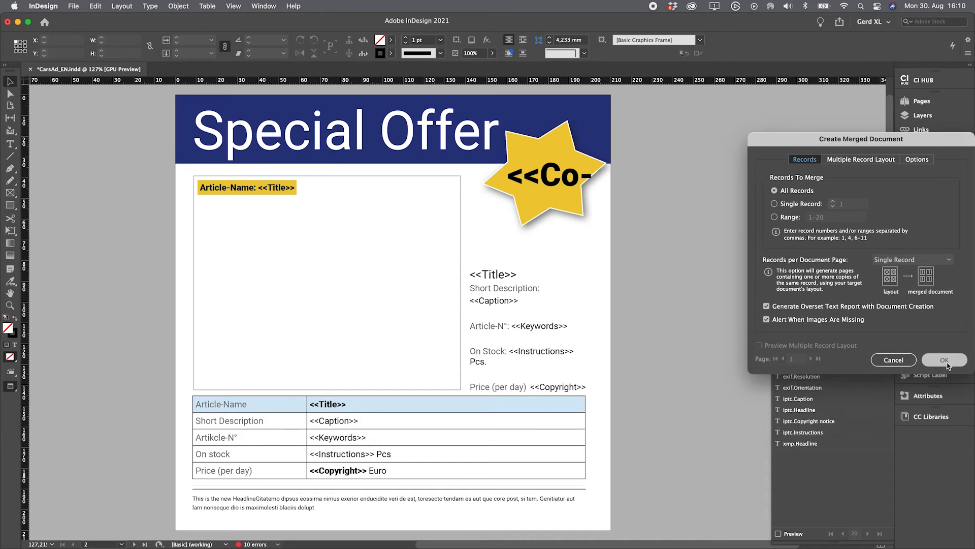
pyautogui.click(944, 359)
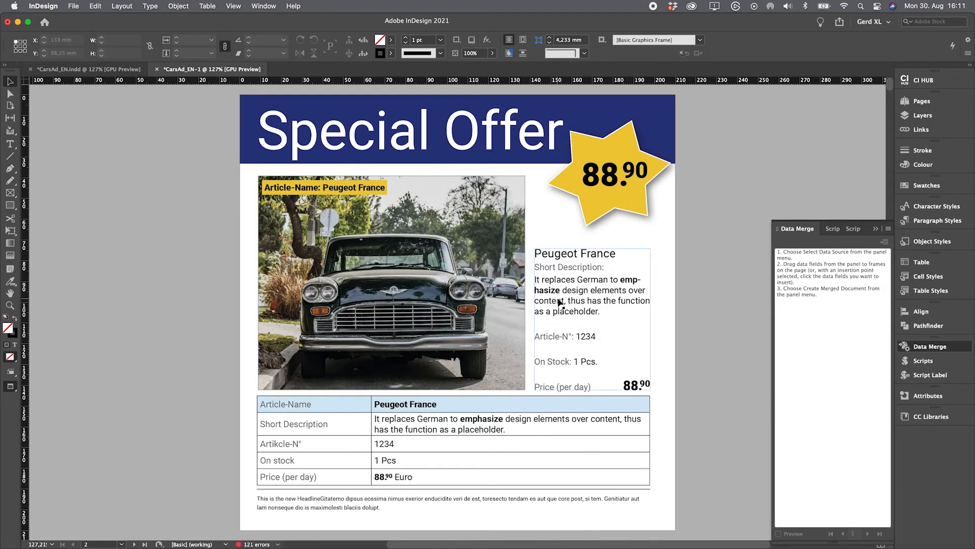
# - Review the 60 page thumbnails and export them as PNG into the PNG Export folder
pyautogui.click(922, 100)
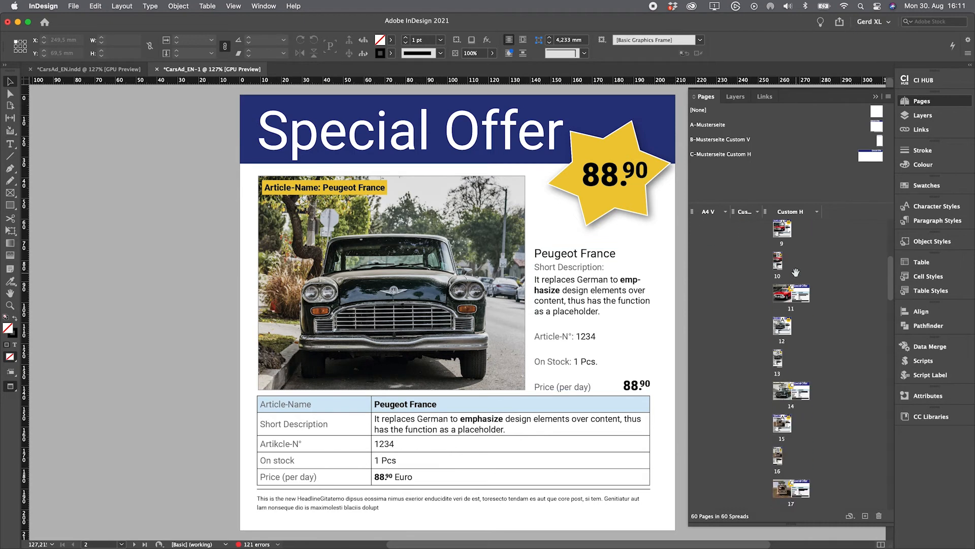
pyautogui.scroll(-3)
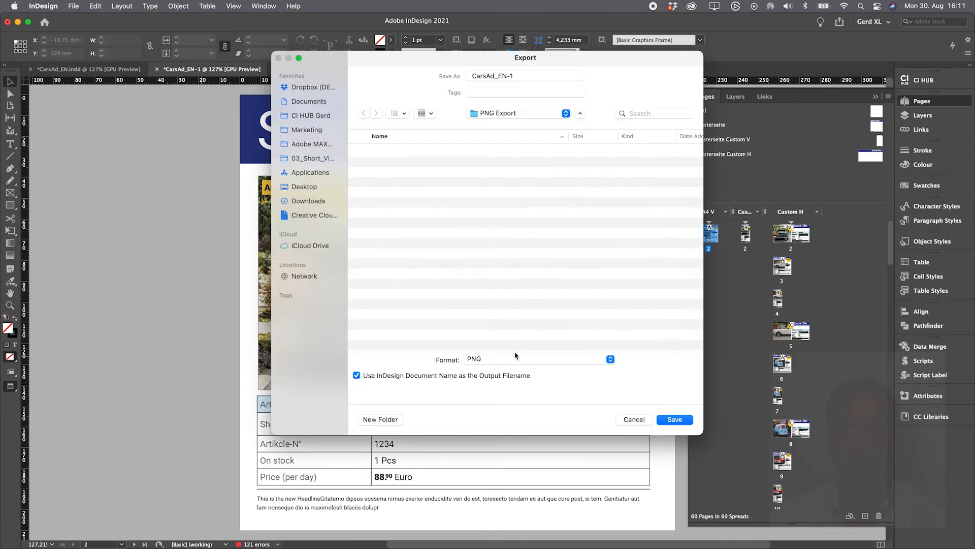
pyautogui.click(673, 418)
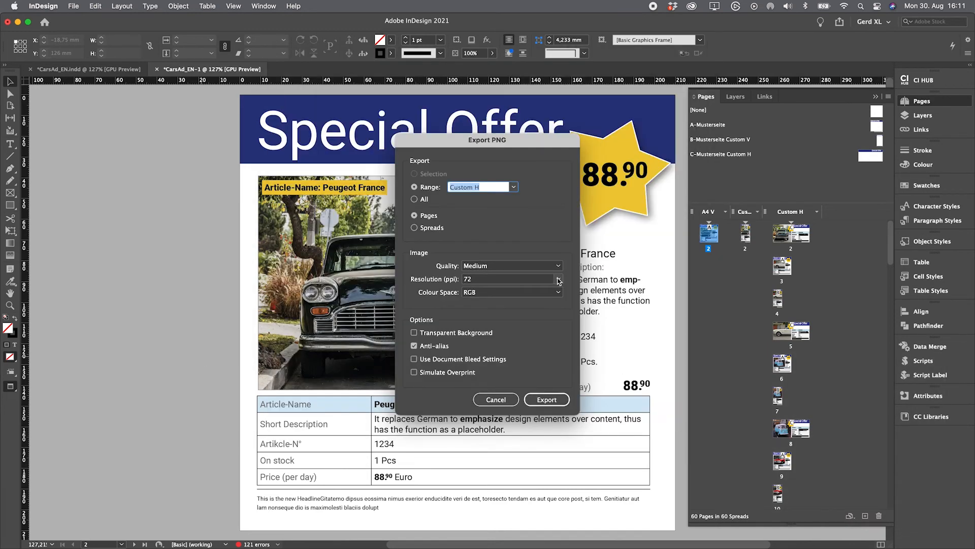
pyautogui.click(545, 398)
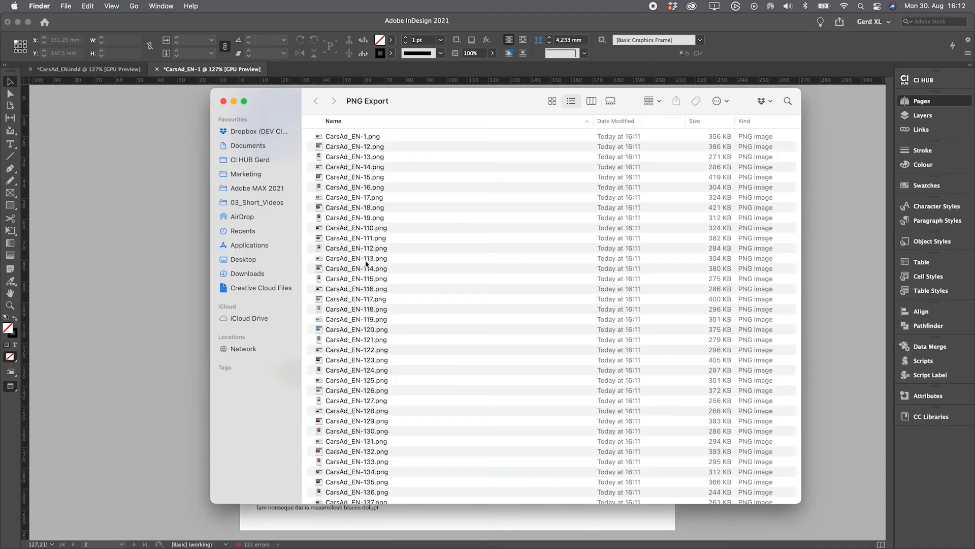
# - Quick Look the exported Peugeot ad PNGs in Finder and browse between previews
pyautogui.scroll(-3)
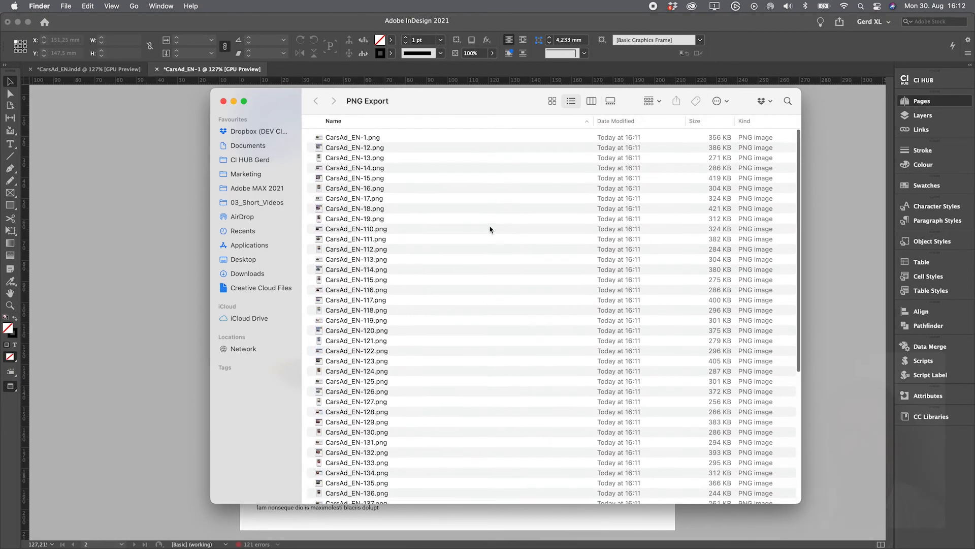
pyautogui.click(356, 278)
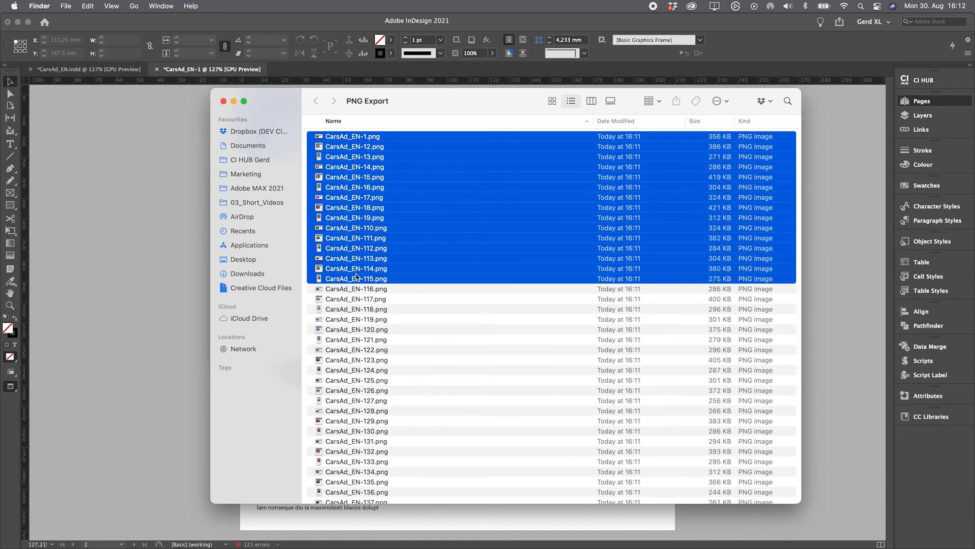
pyautogui.click(357, 268)
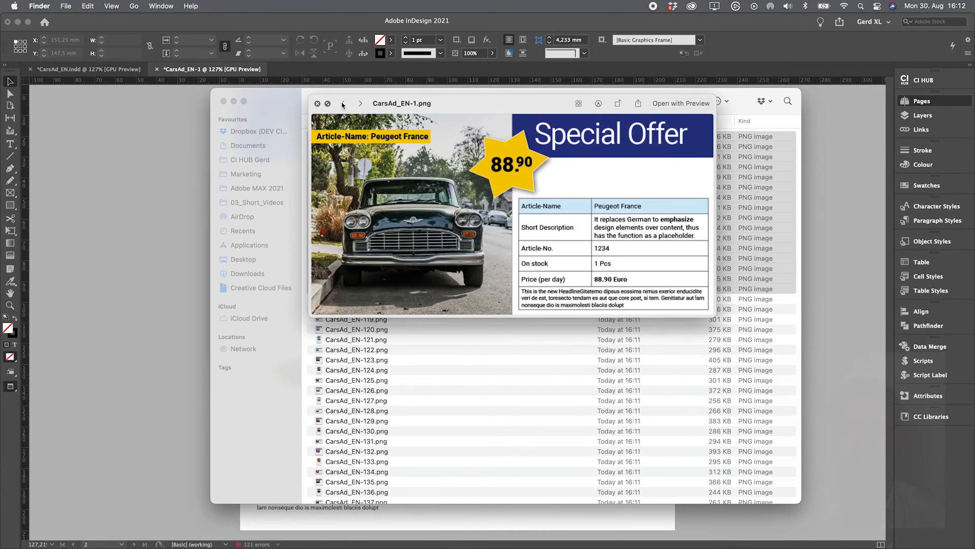
pyautogui.click(360, 104)
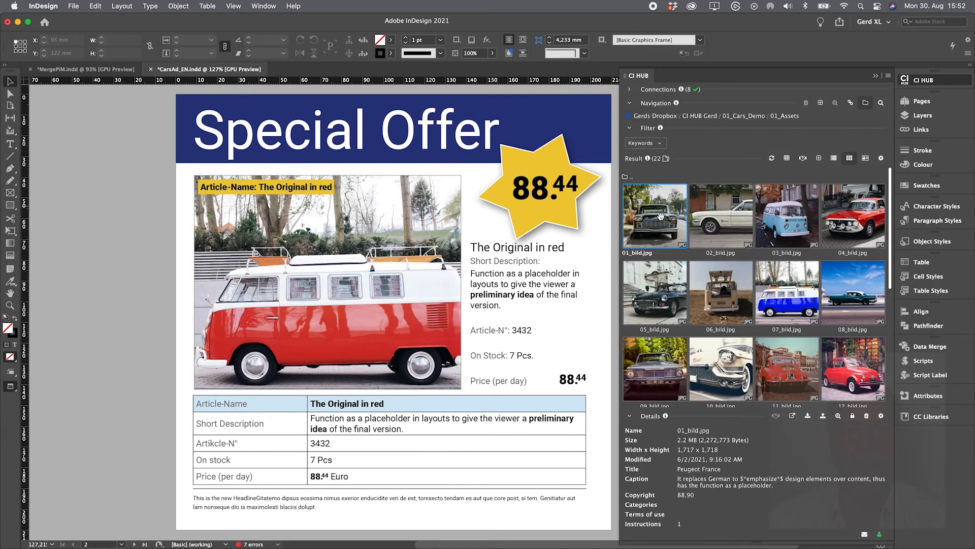
# - Export all 22 CI HUB car images to a new CSV beside MyExport_For_Cars_old.csv
pyautogui.scroll(-3)
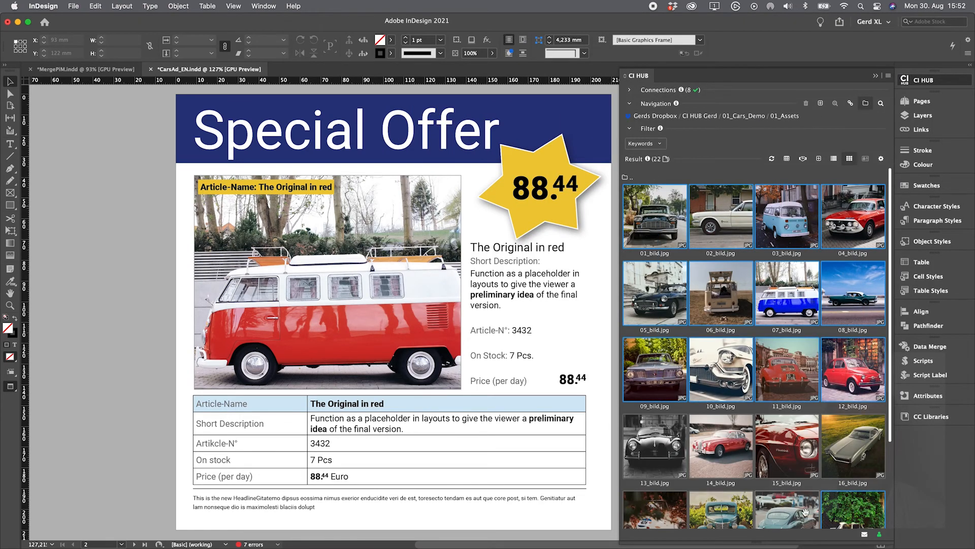
pyautogui.click(785, 116)
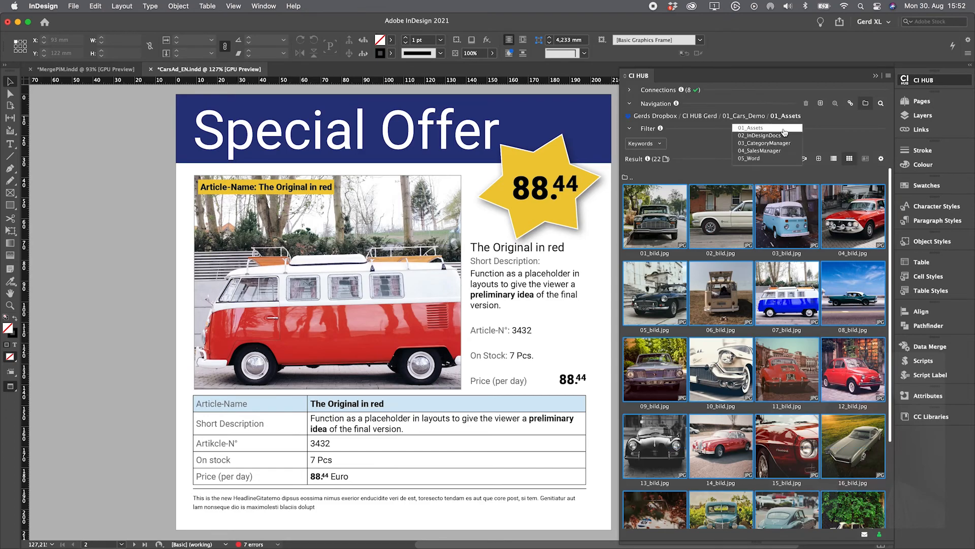
pyautogui.click(786, 158)
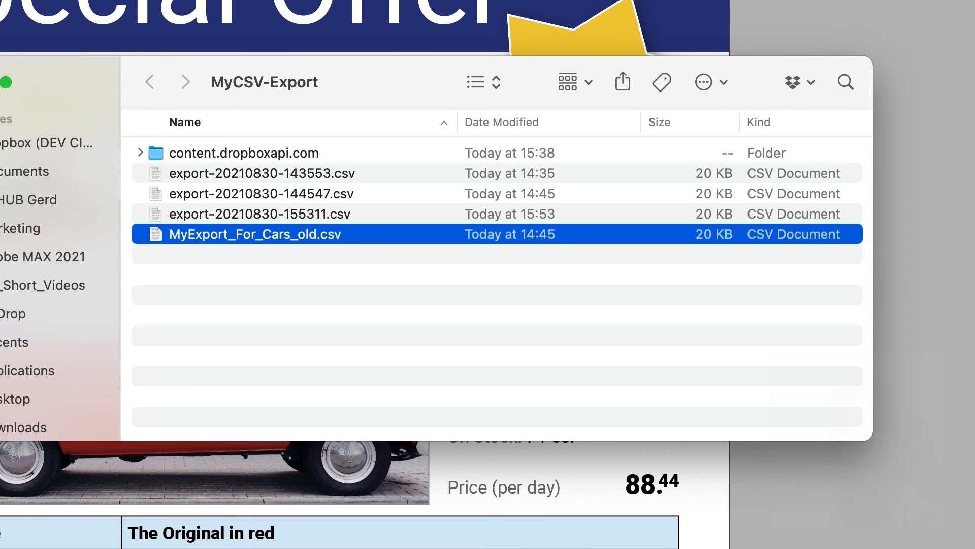
pyautogui.click(259, 214)
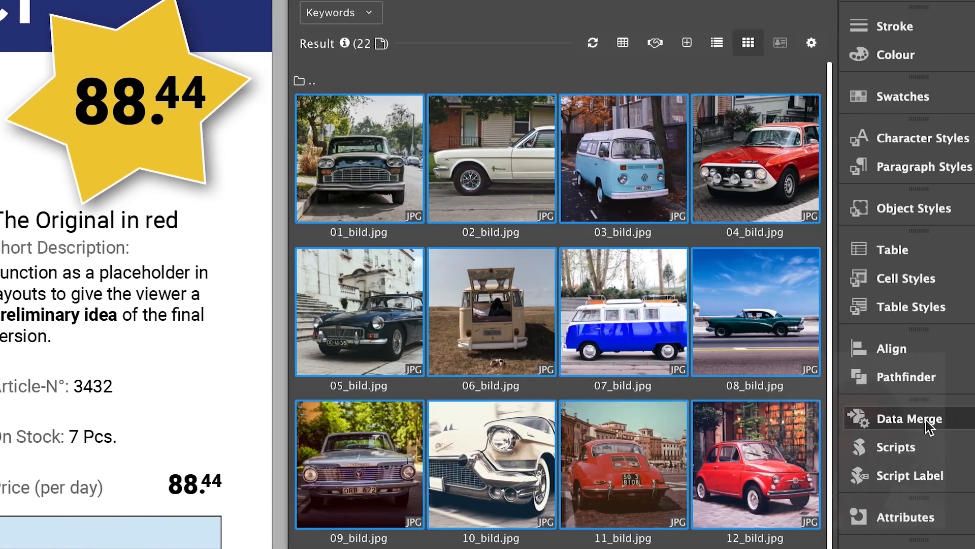
# - Update the data source to MyExport_For_Cars.csv and preview The VW Camper and the blue van at 99.99
pyautogui.click(911, 417)
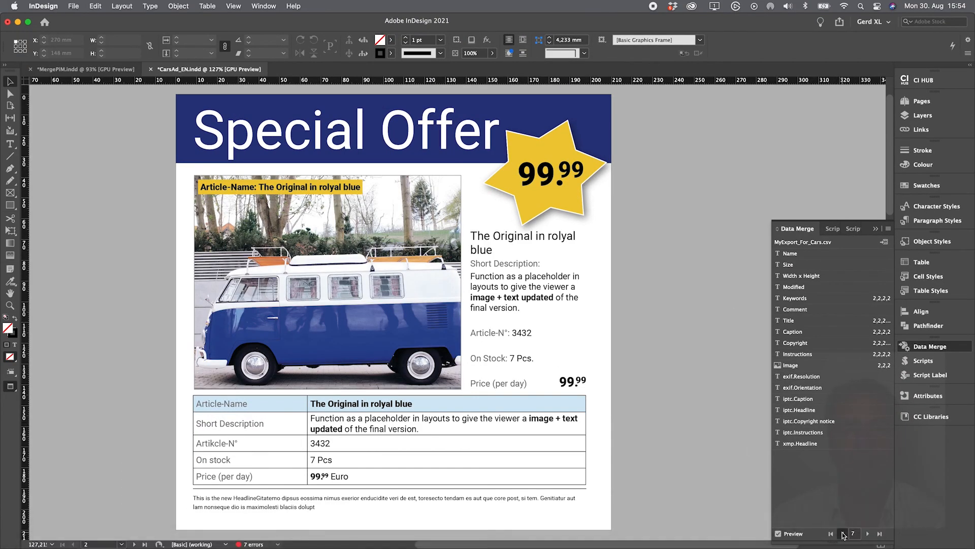
pyautogui.click(844, 534)
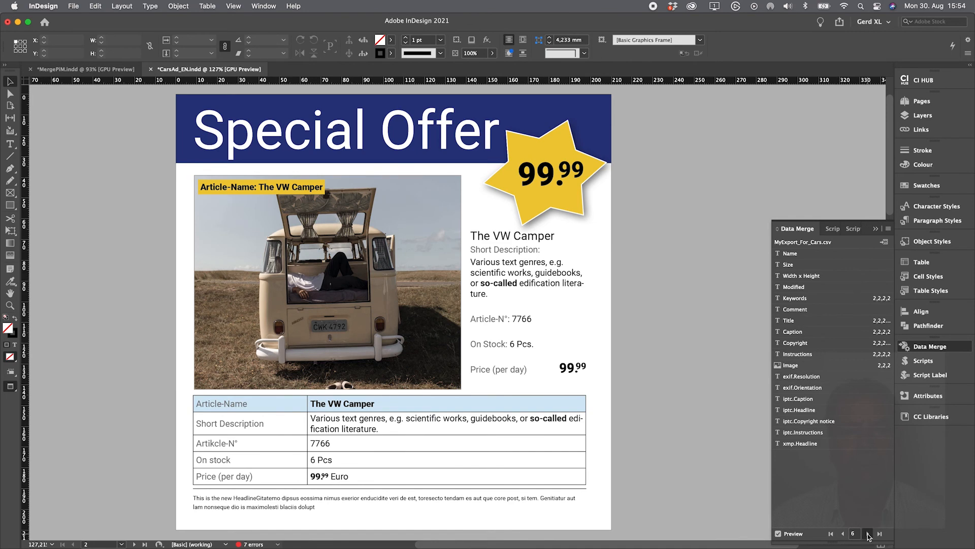
pyautogui.click(867, 534)
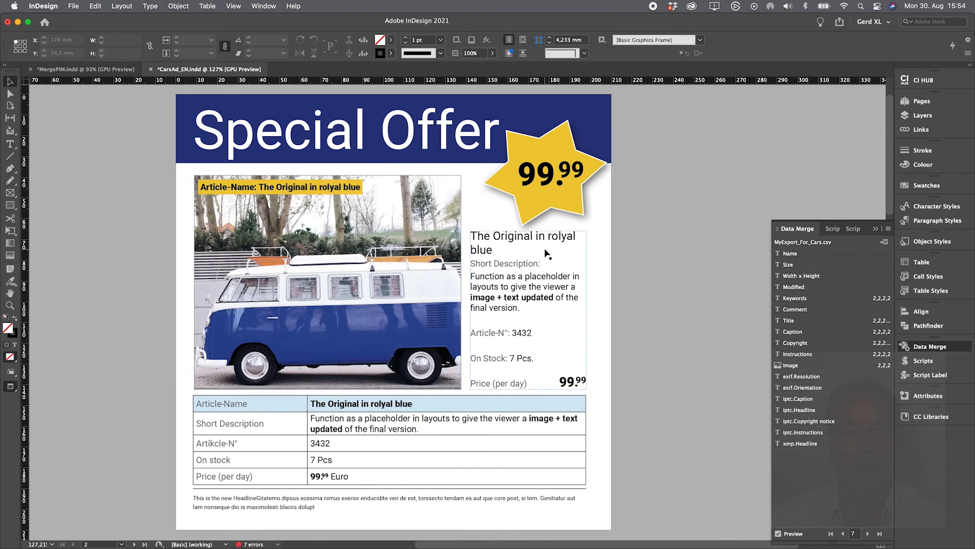